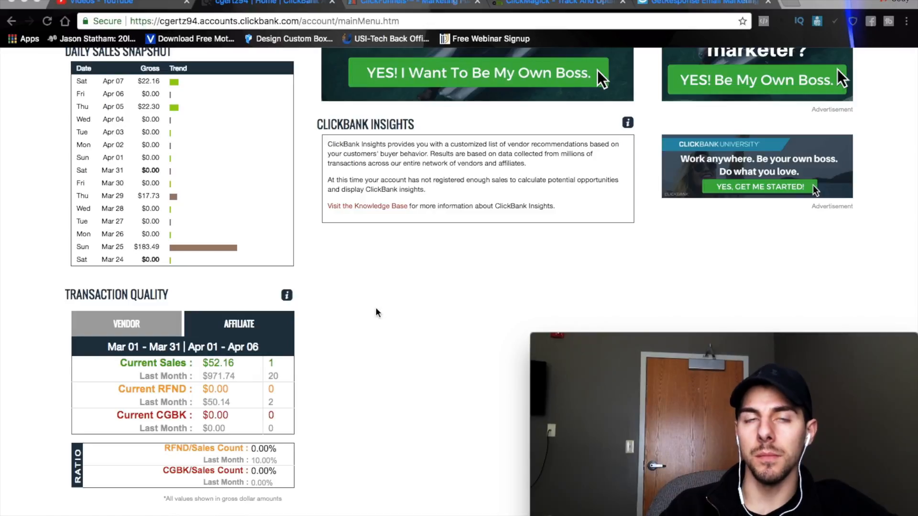
- Add the first outline bullet "Find a good quality Product!"
scroll("down", 3)
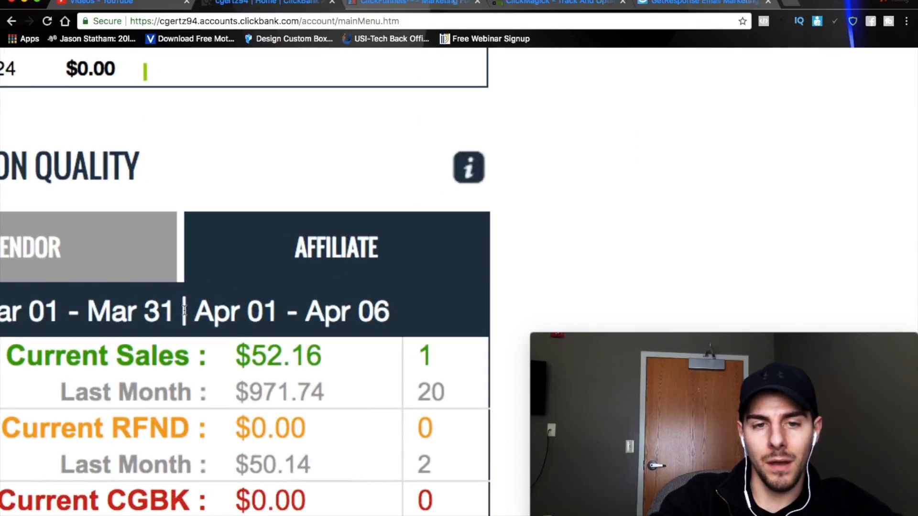
scroll("down", 3)
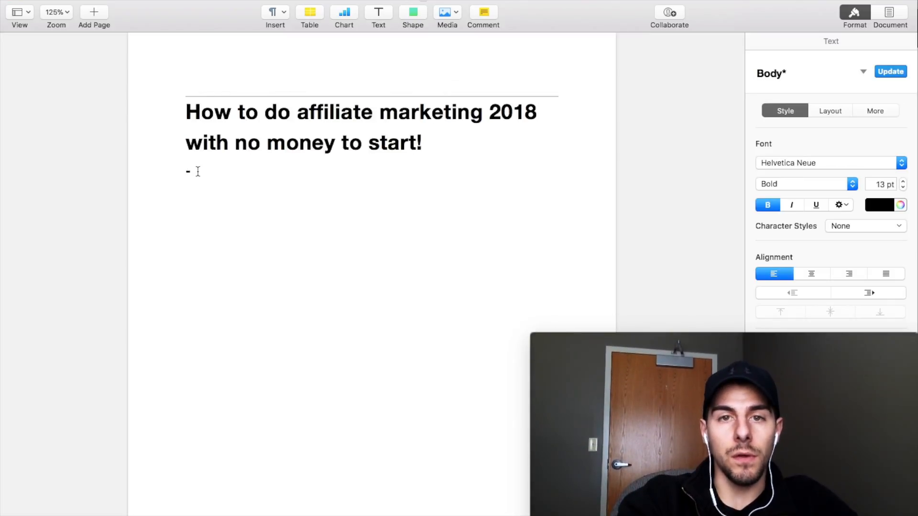
type("Fin")
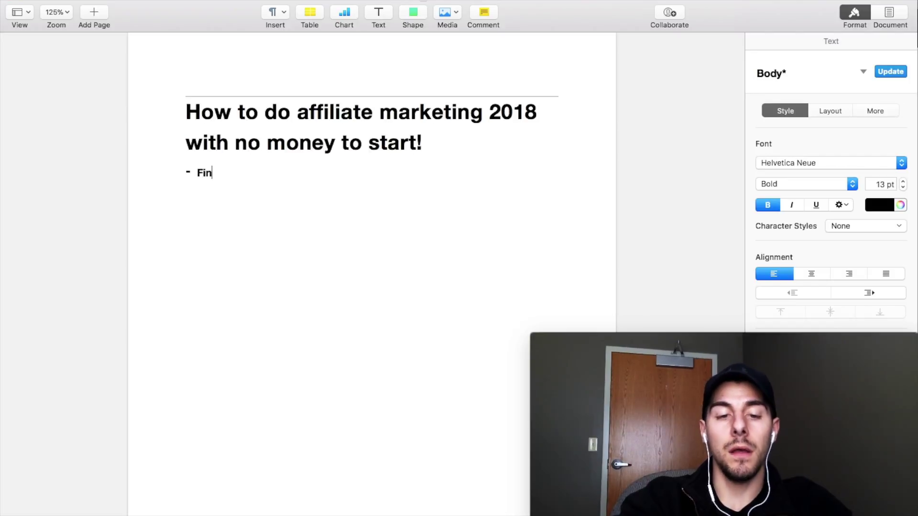
type("d a good")
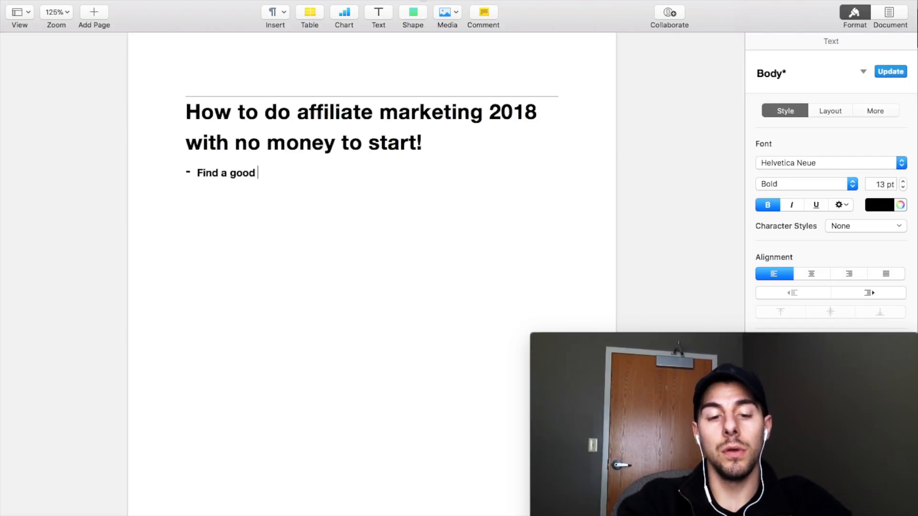
type("quality Pr")
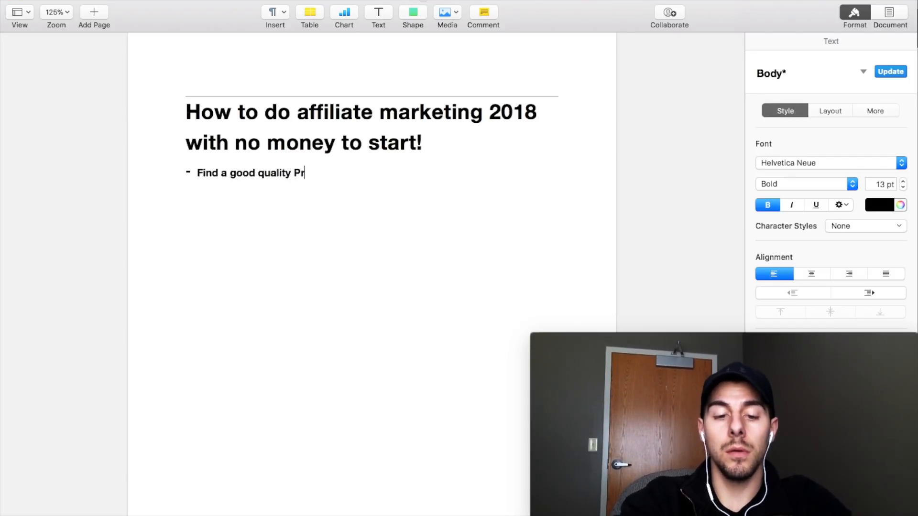
type("oduct!")
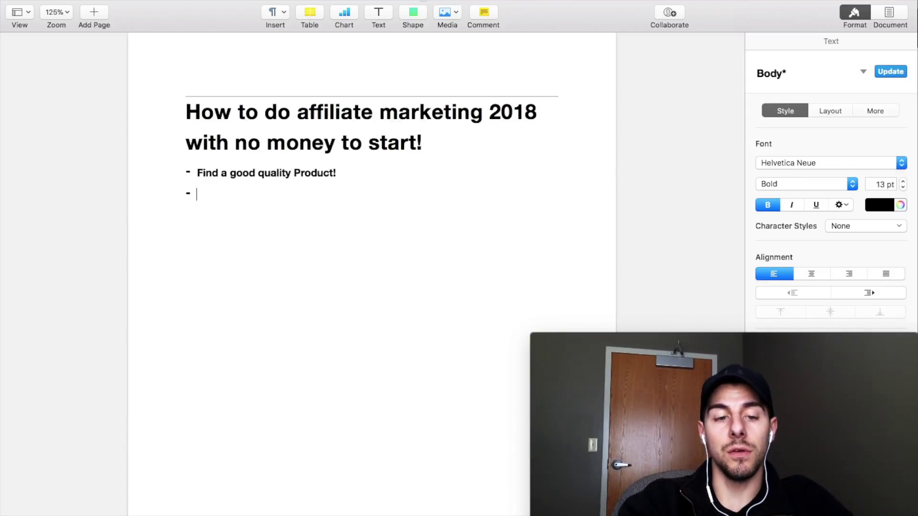
- Add an indented bullet about finding a mentor successful with that product or industry
type("Find a mentor")
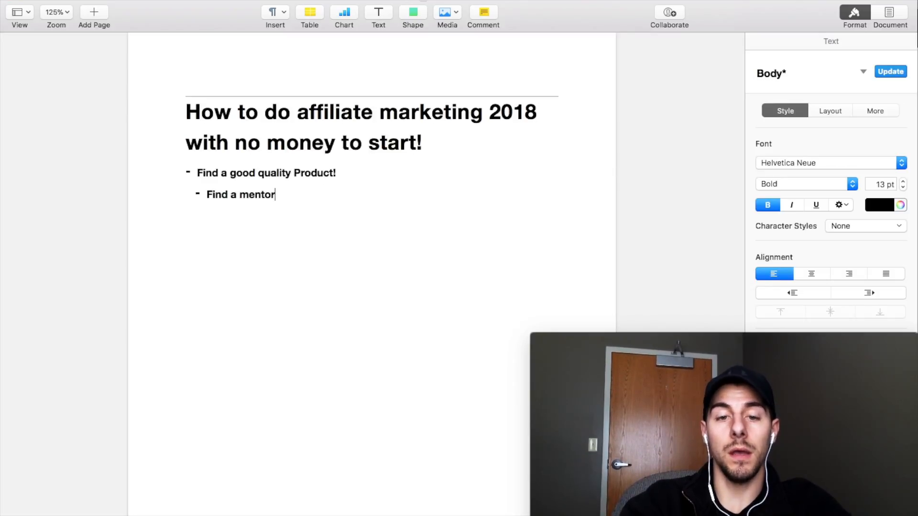
type("/")
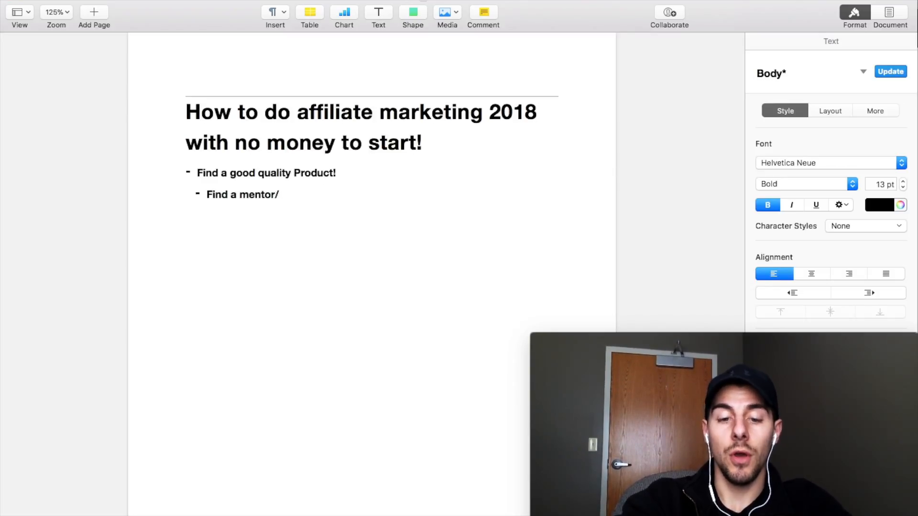
type("find someone who has already been su")
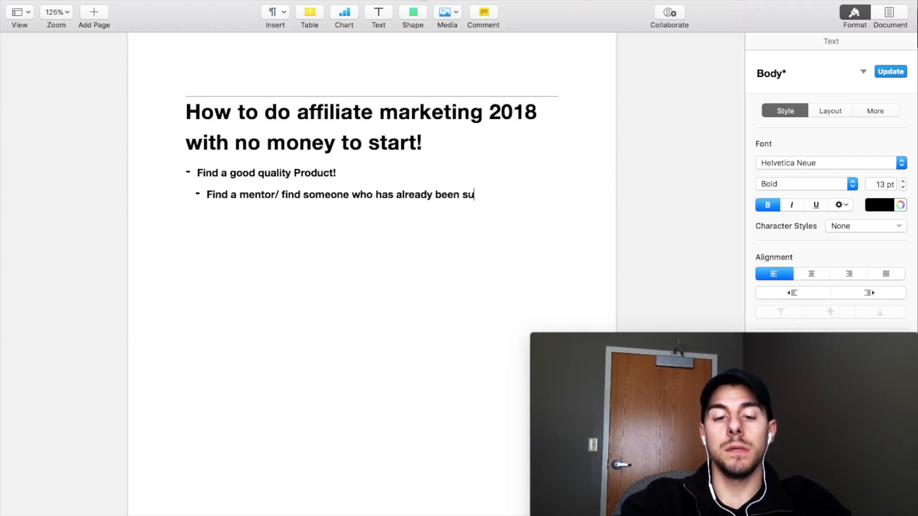
type("ccessful")
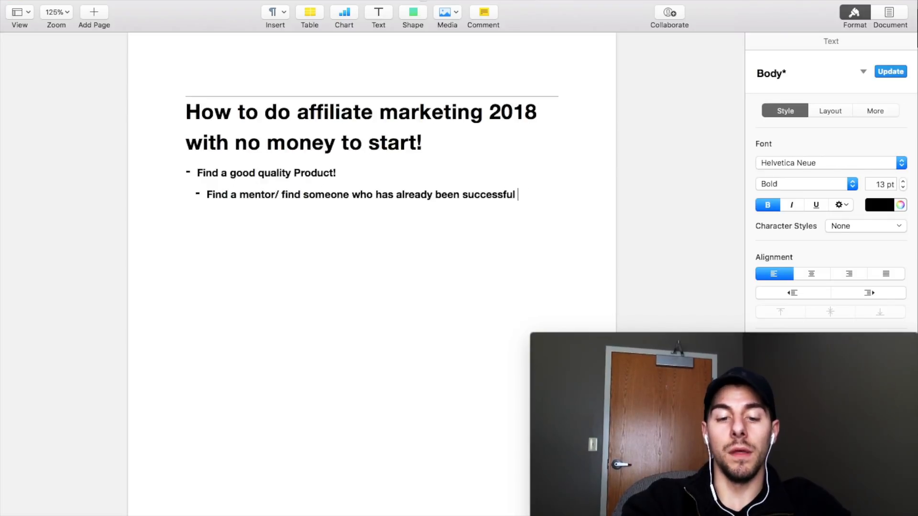
type("with that prod")
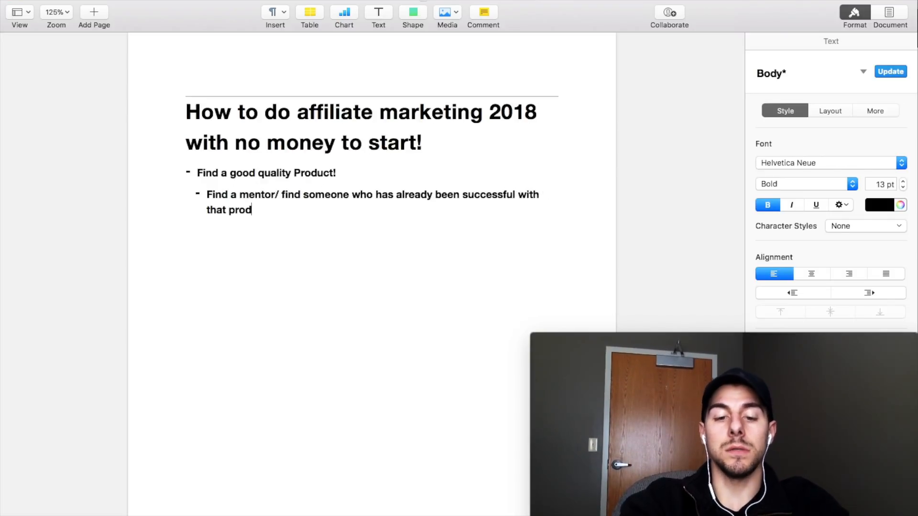
type("uct or industry...")
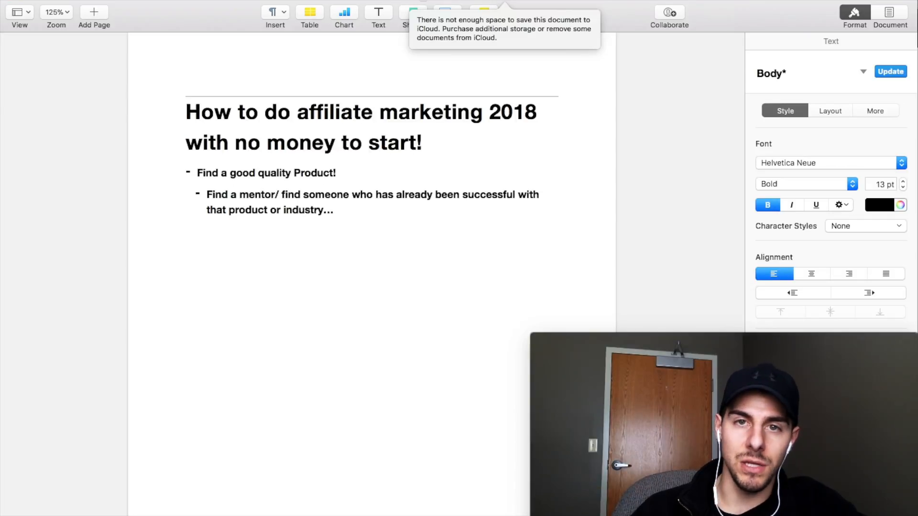
left_click(336, 210)
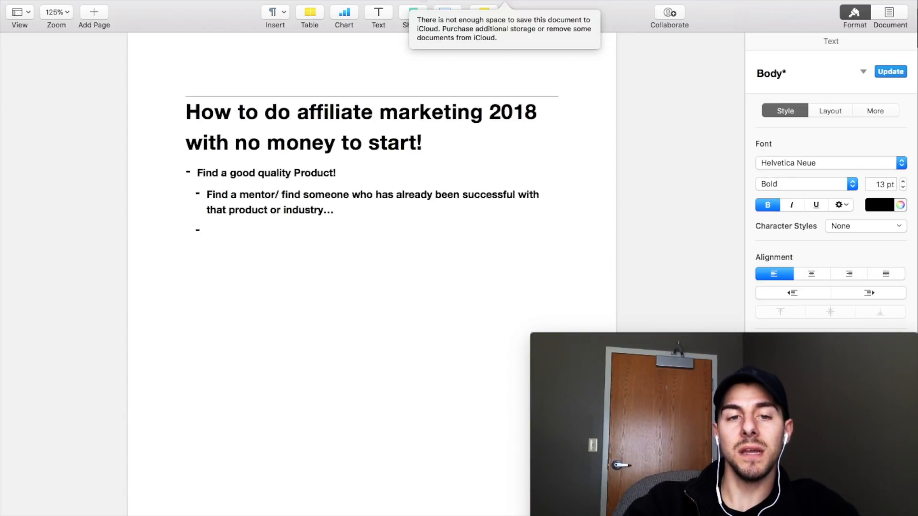
- Add a third indented point reading "Clickbank... Hack Competitor's..."
type("Clickb")
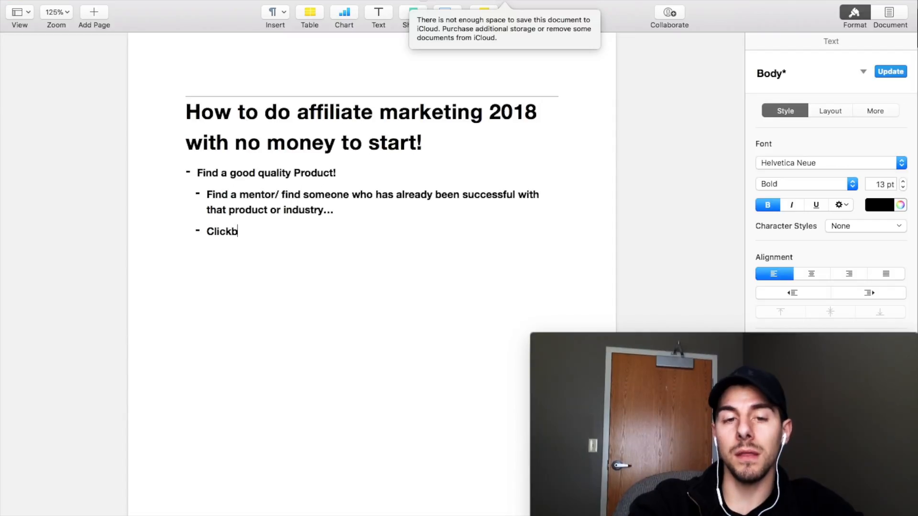
type("ank...")
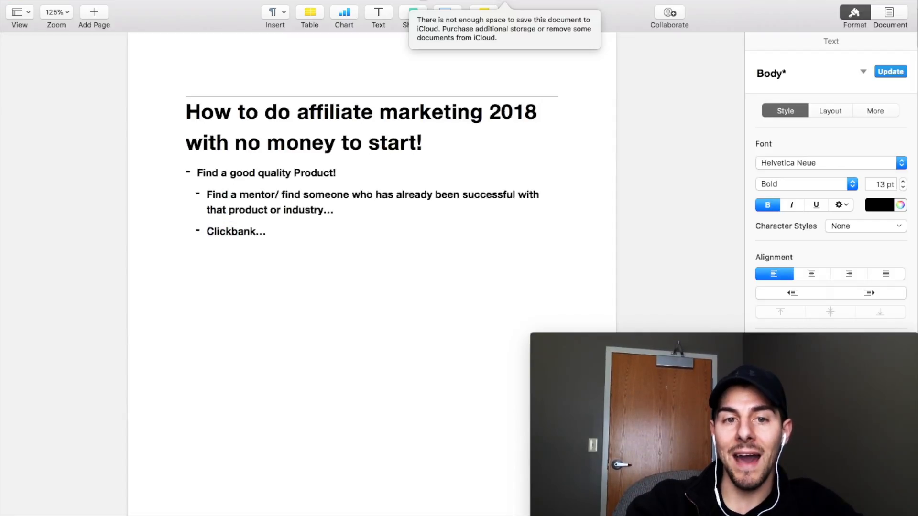
type("HAck")
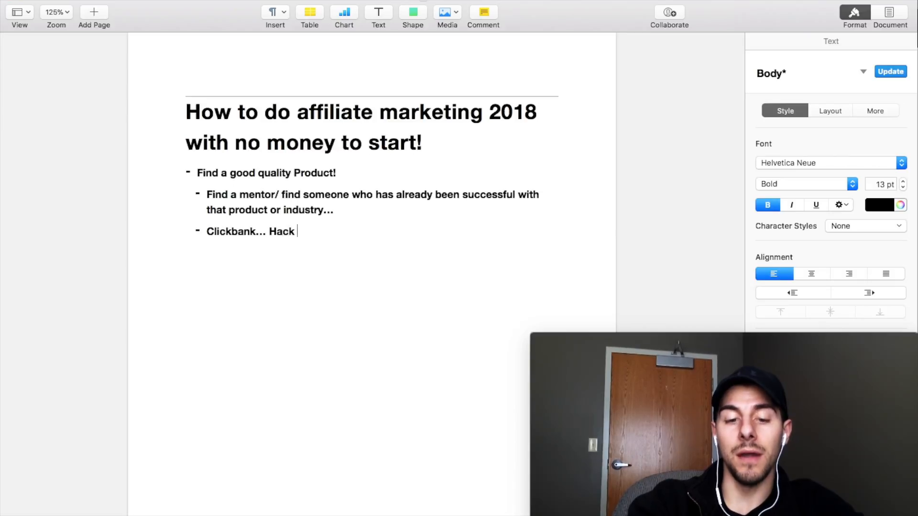
type("Competitor’s…")
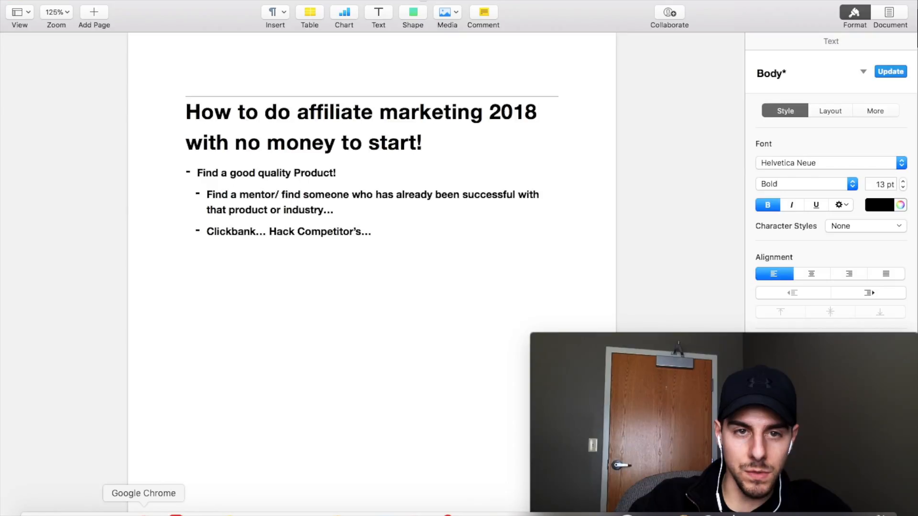
- Switch to Chrome and log out of the ClickBank account to its public home page
left_click(144, 494)
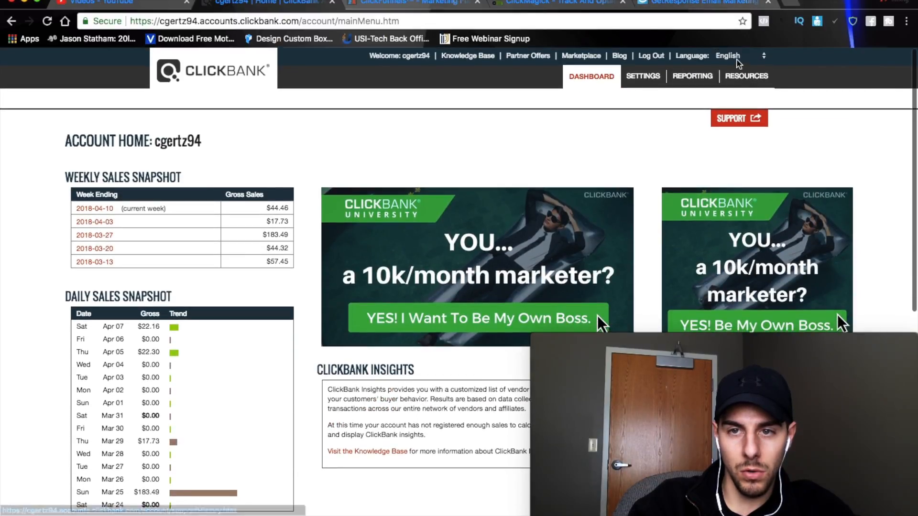
left_click(739, 55)
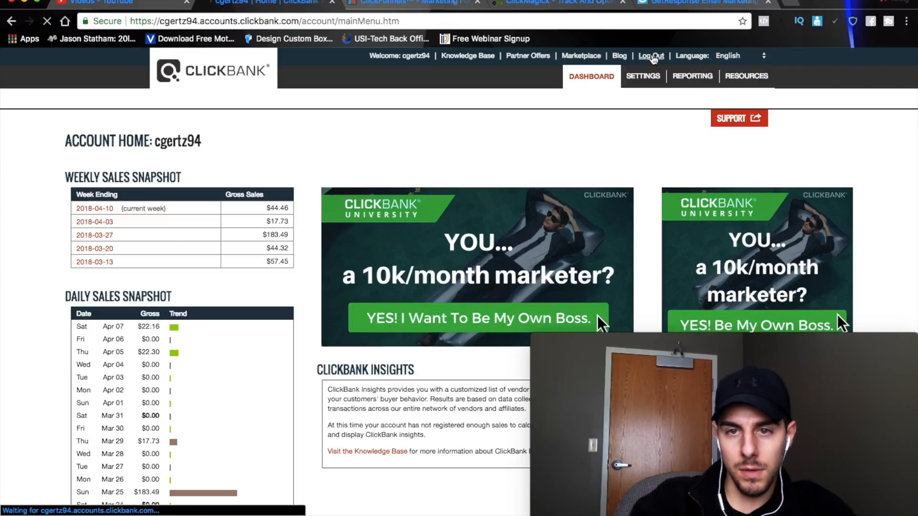
left_click(650, 56)
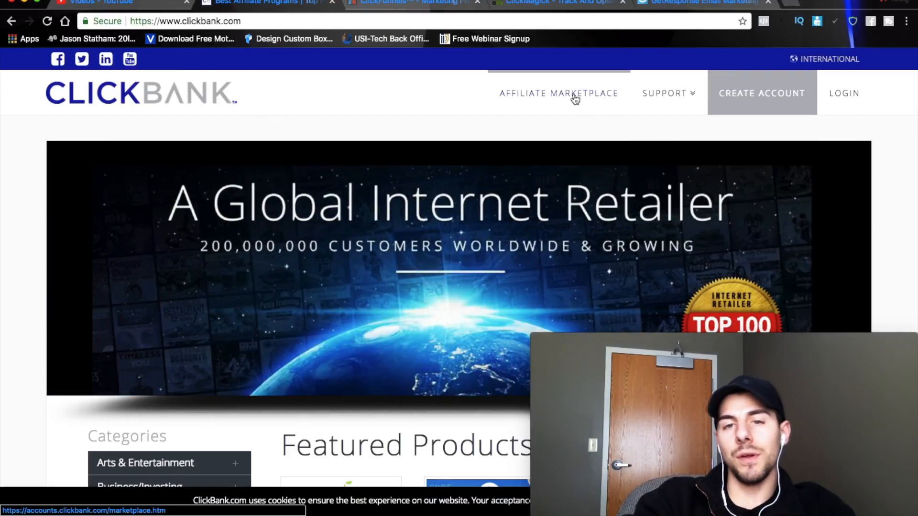
- Browse the ClickBank affiliate marketplace's Health & Fitness category
left_click(559, 93)
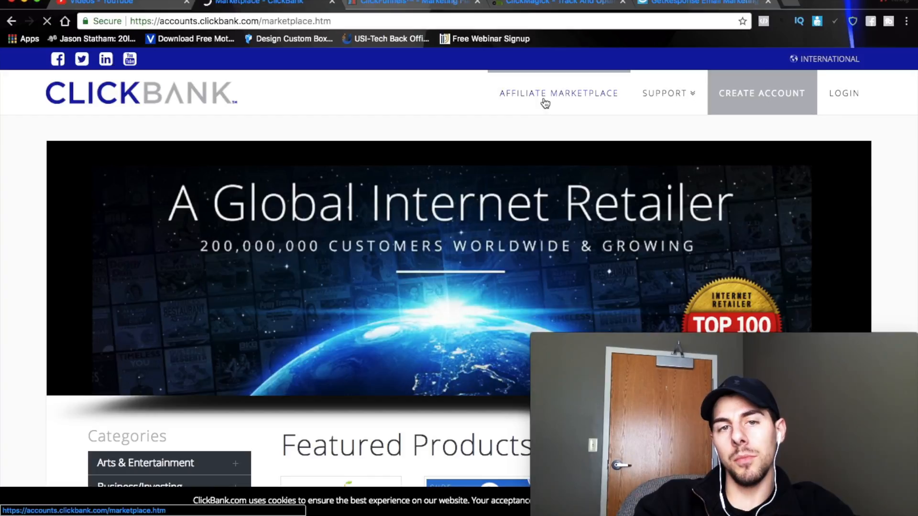
left_click(558, 93)
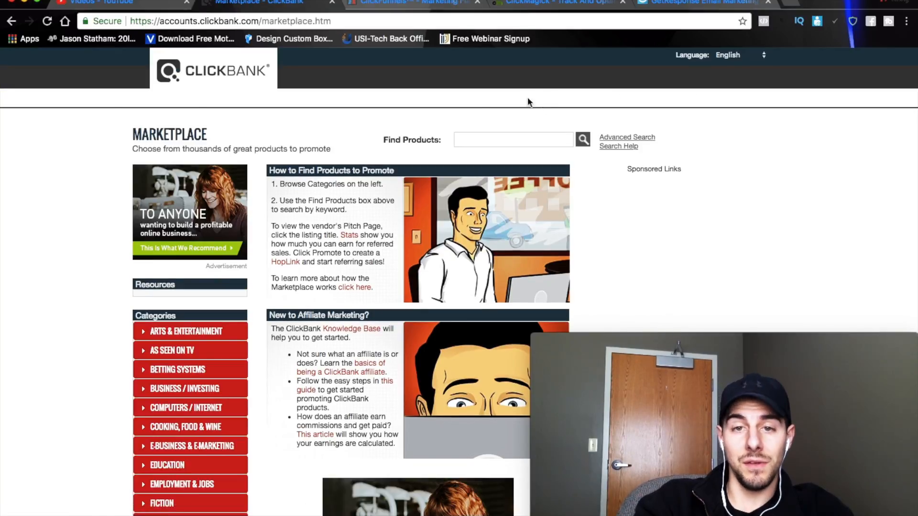
mouse_move(119, 233)
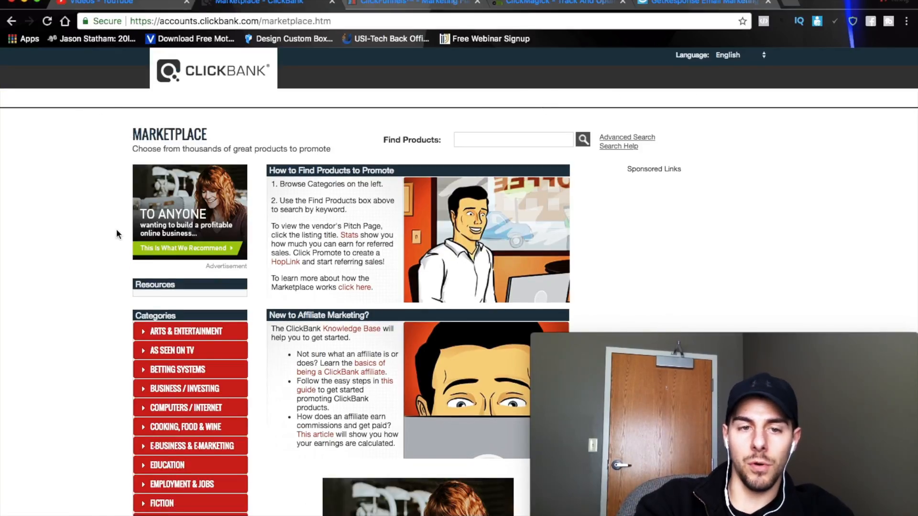
scroll("down", 3)
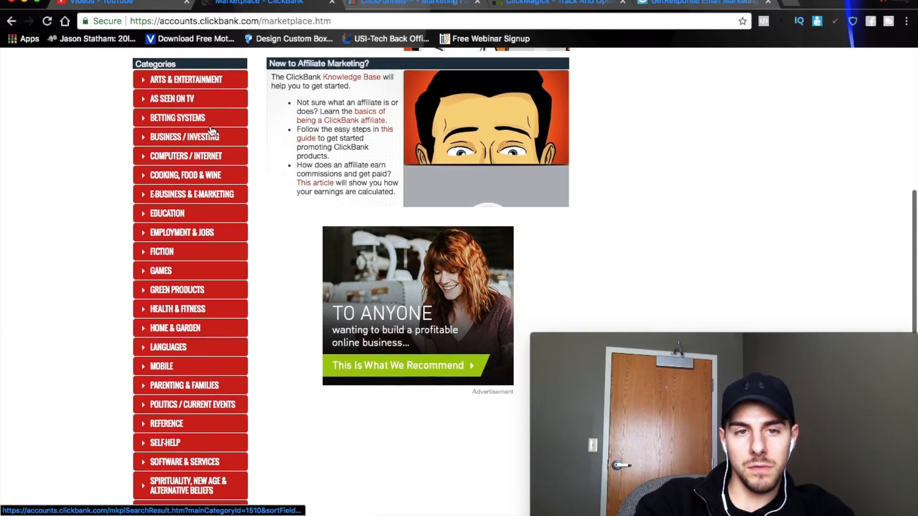
mouse_move(77, 412)
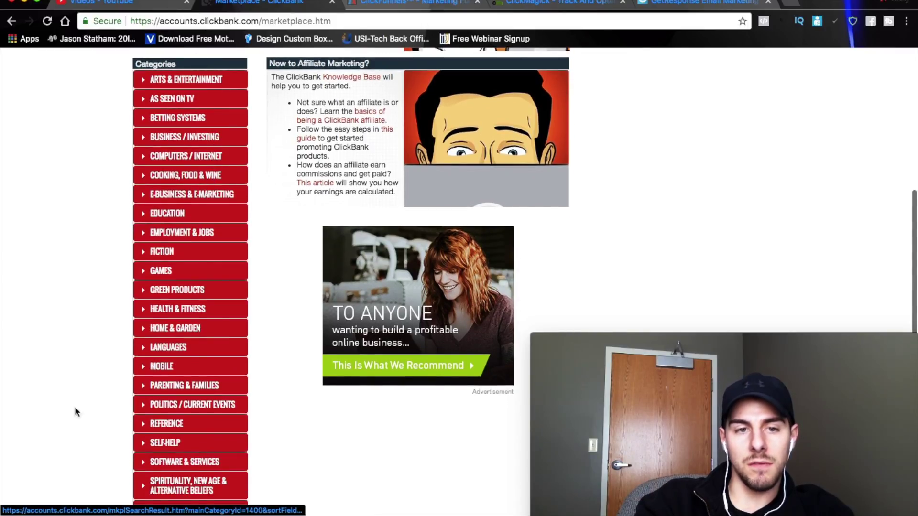
scroll("down", 3)
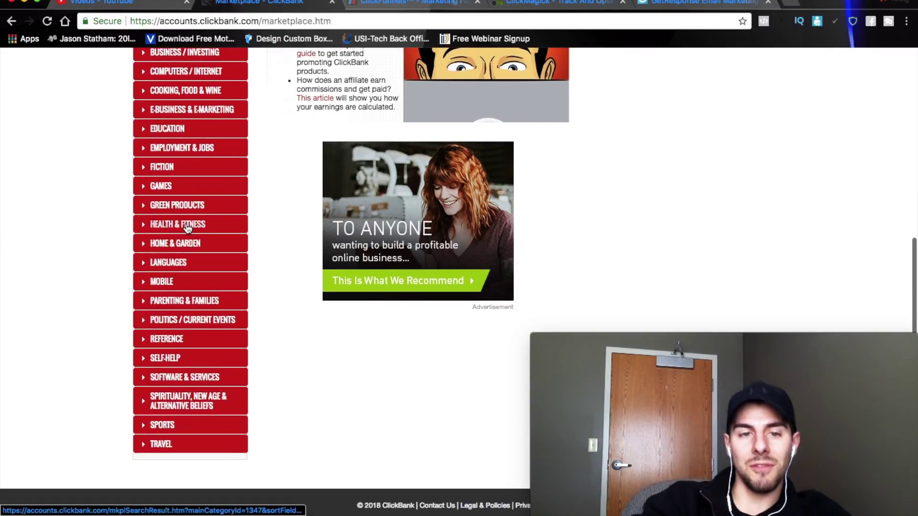
left_click(177, 224)
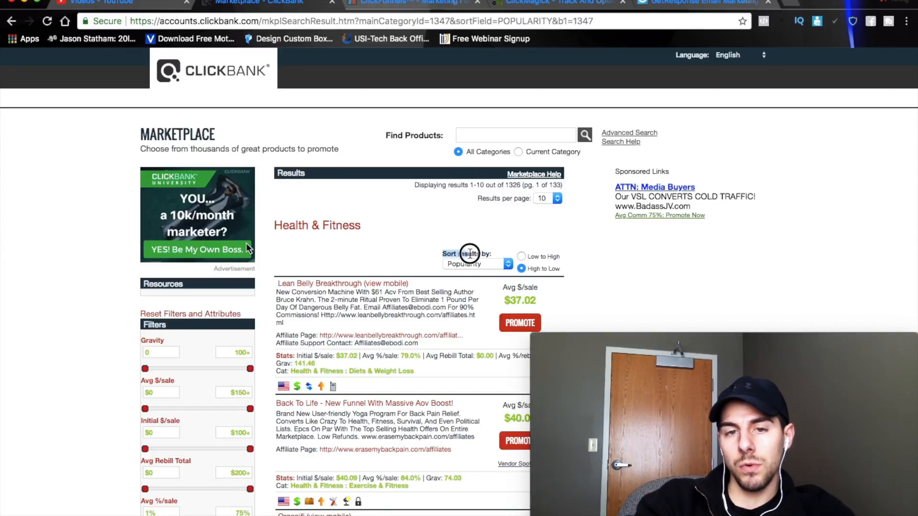
left_click(476, 264)
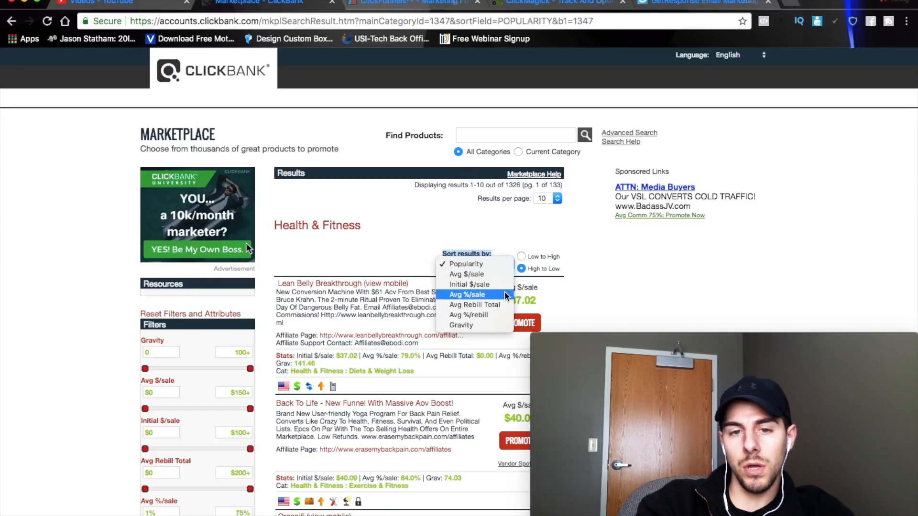
left_click(462, 325)
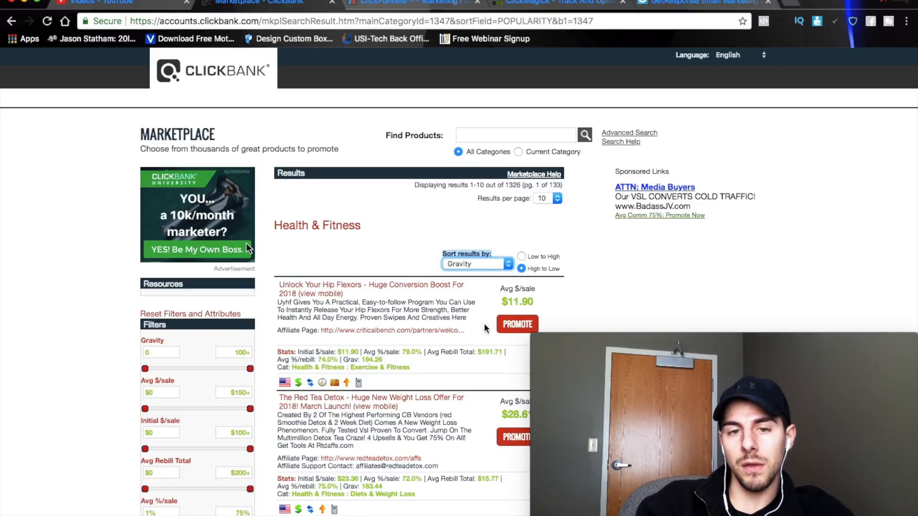
scroll("down", 3)
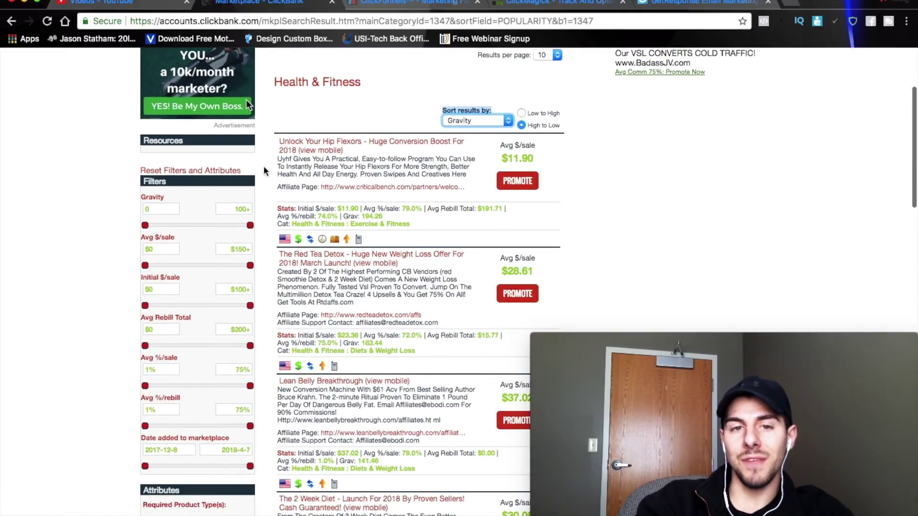
scroll("down", 3)
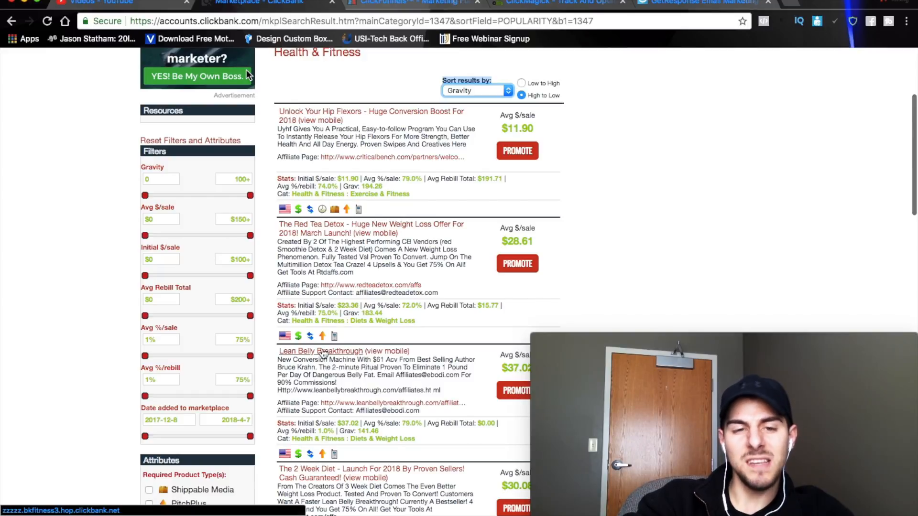
scroll("down", 3)
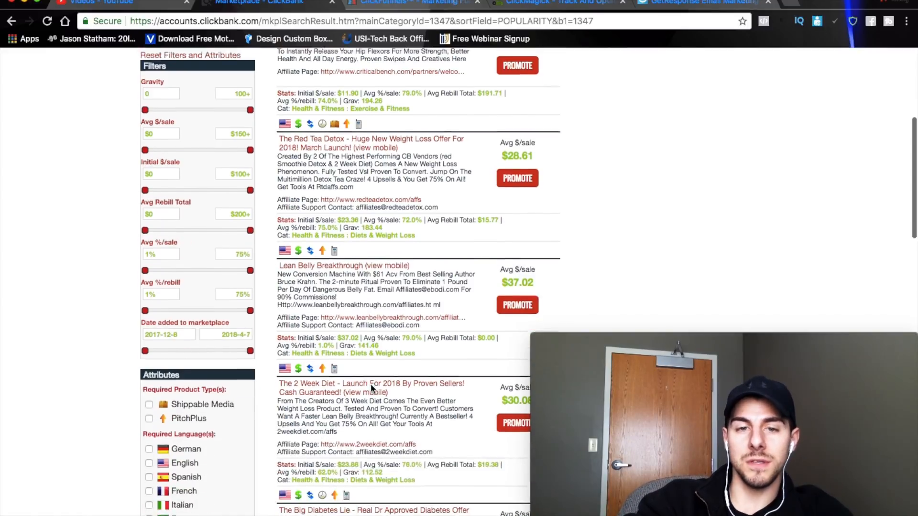
scroll("down", 3)
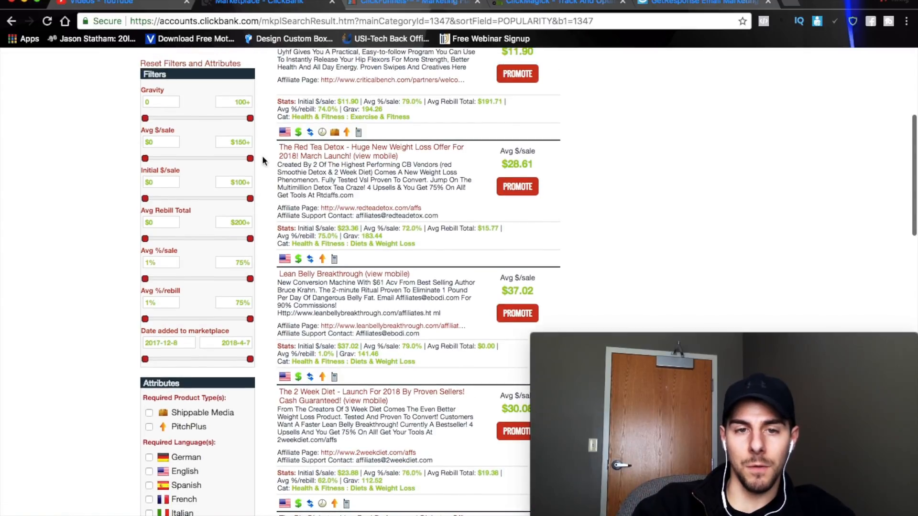
scroll("down", 3)
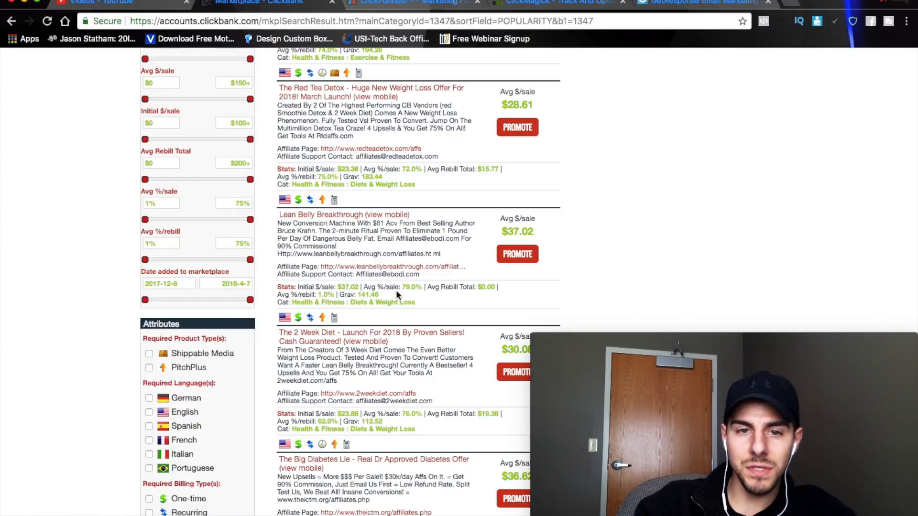
- Open the Lean Belly Breakthrough sales page, dismiss its exit popup and select its domain
left_click(320, 214)
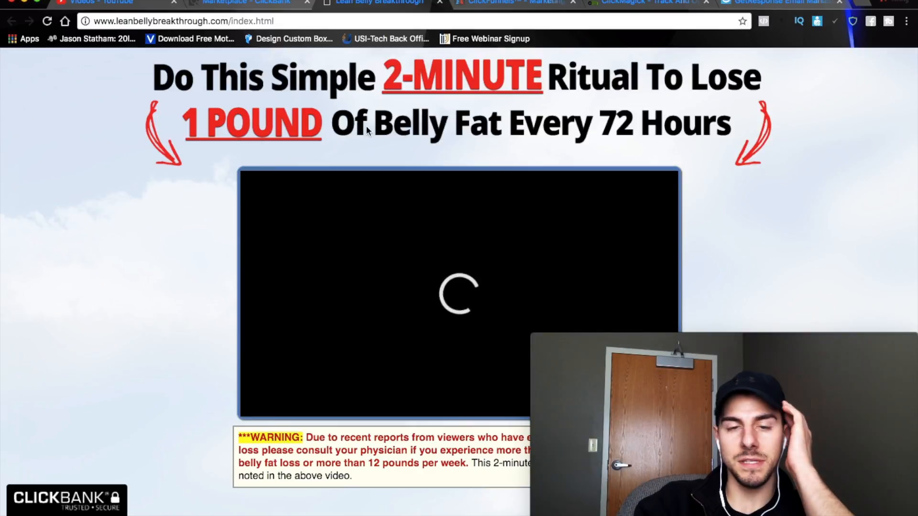
left_click(455, 308)
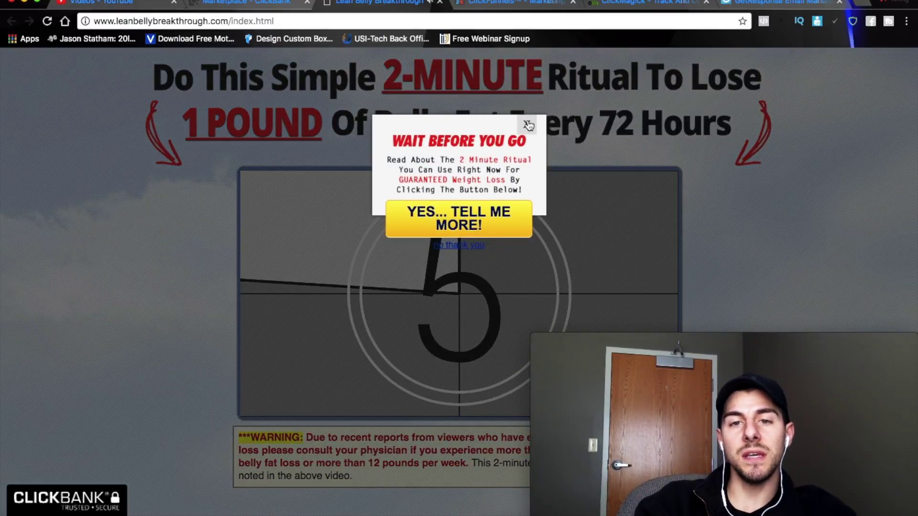
left_click(528, 126)
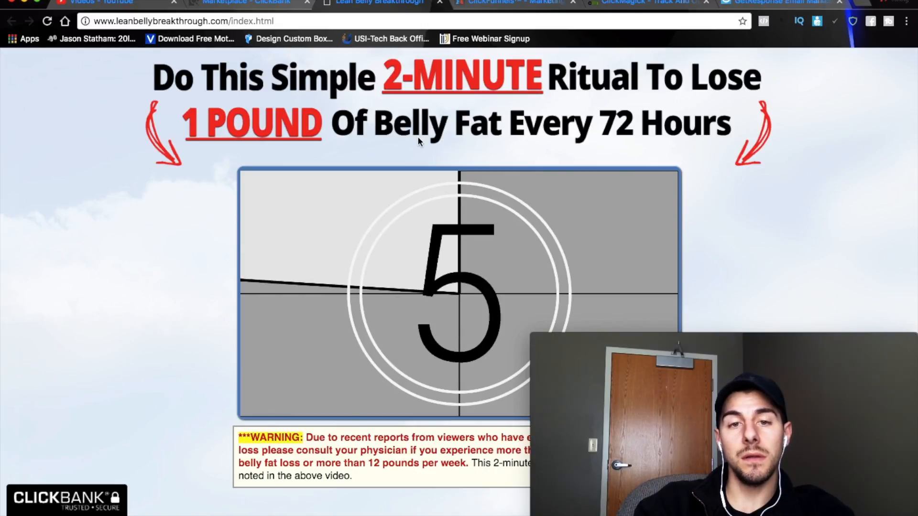
mouse_move(193, 231)
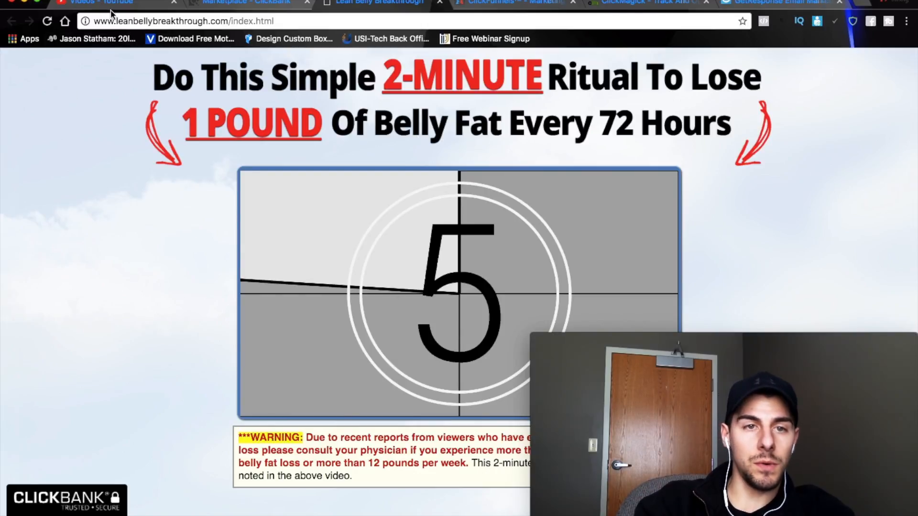
left_click(197, 21)
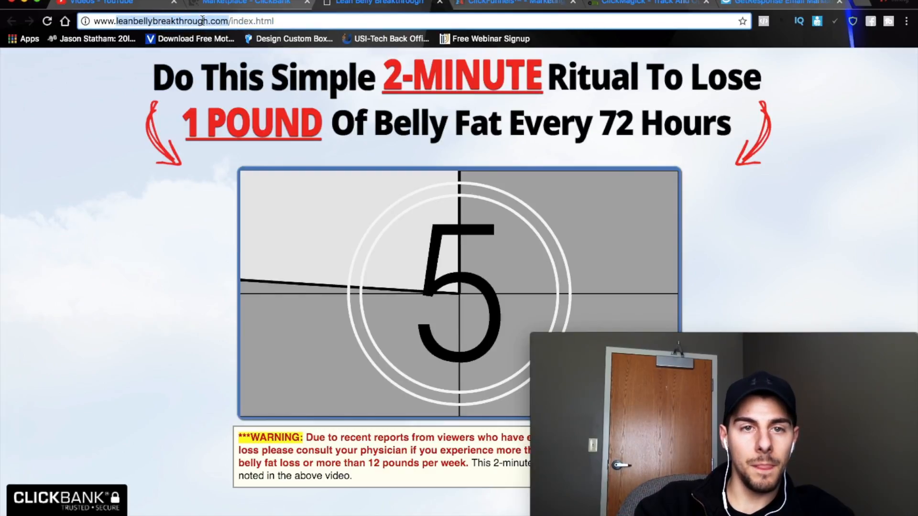
- Copy the sales page's domain and go to similarweb.com in a new tab
right_click(202, 22)
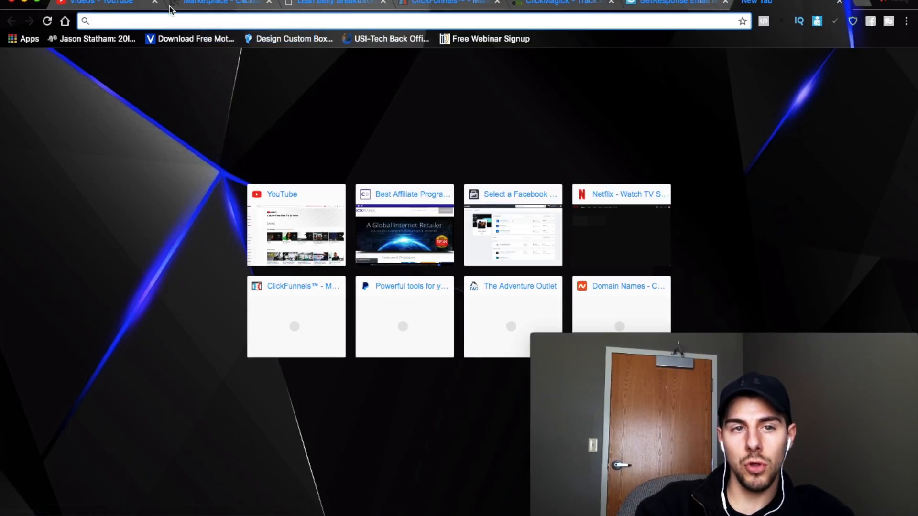
type("similarweb.com")
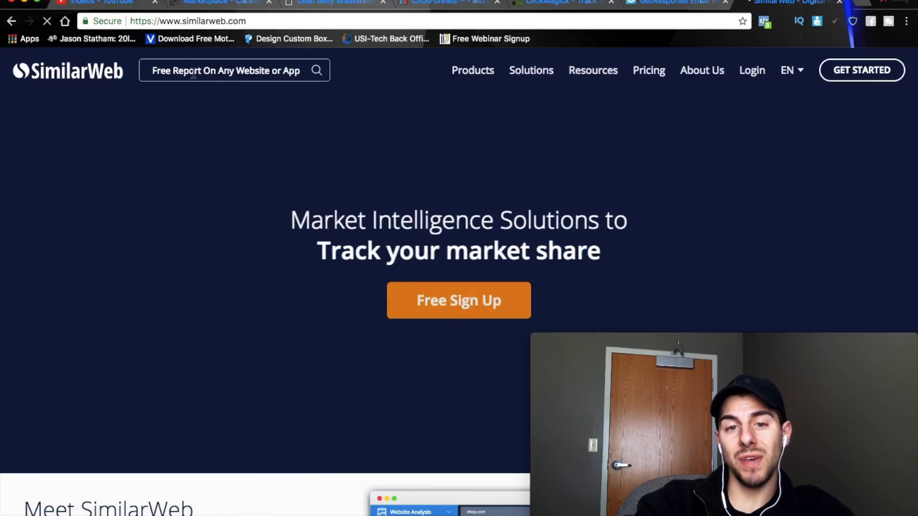
- Run a SimilarWeb traffic report for leanbellybreakthrough.com
left_click(226, 71)
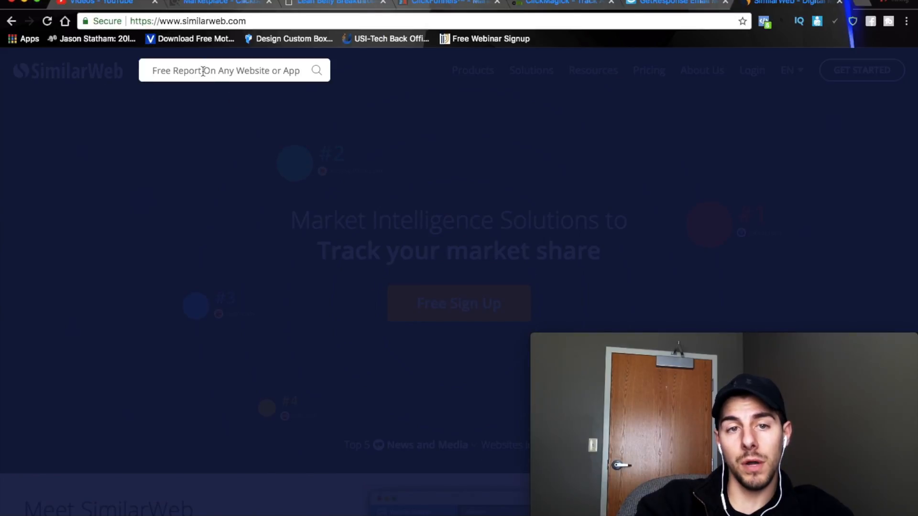
type("leanbellybreakthrough.com")
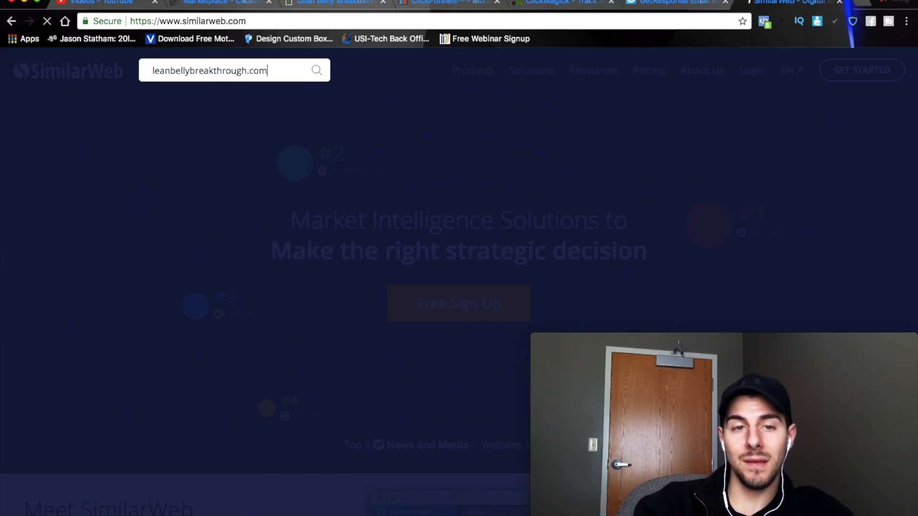
left_click(317, 70)
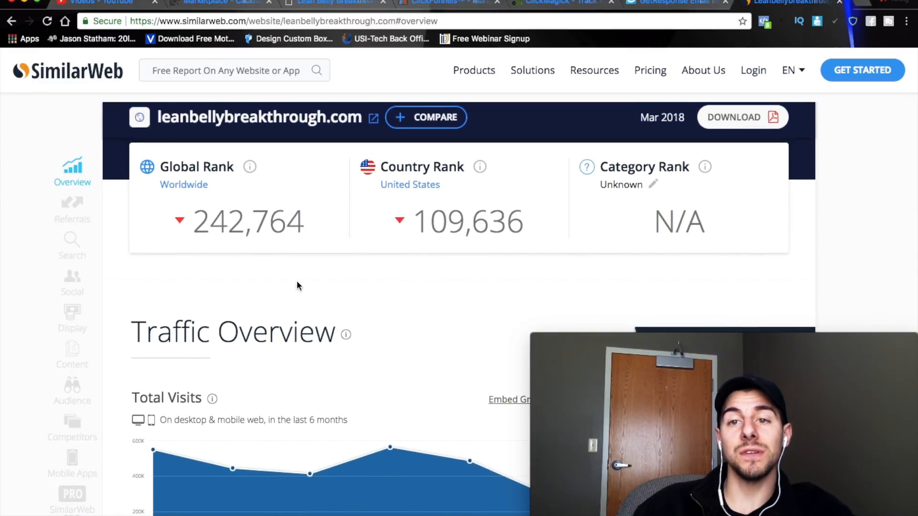
scroll("down", 3)
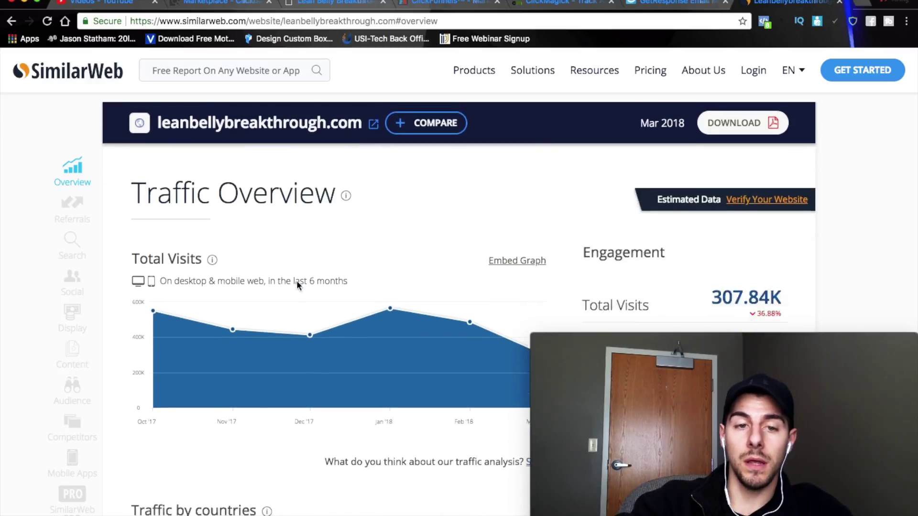
scroll("down", 3)
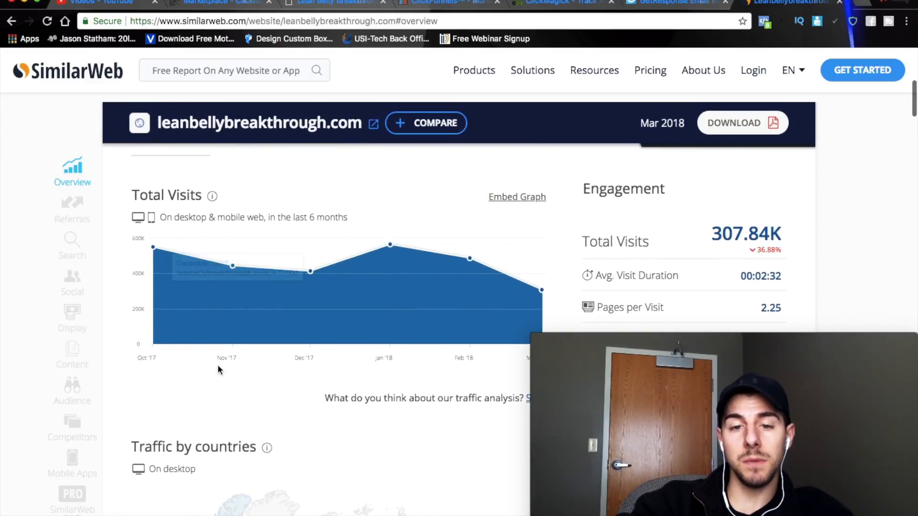
scroll("down", 3)
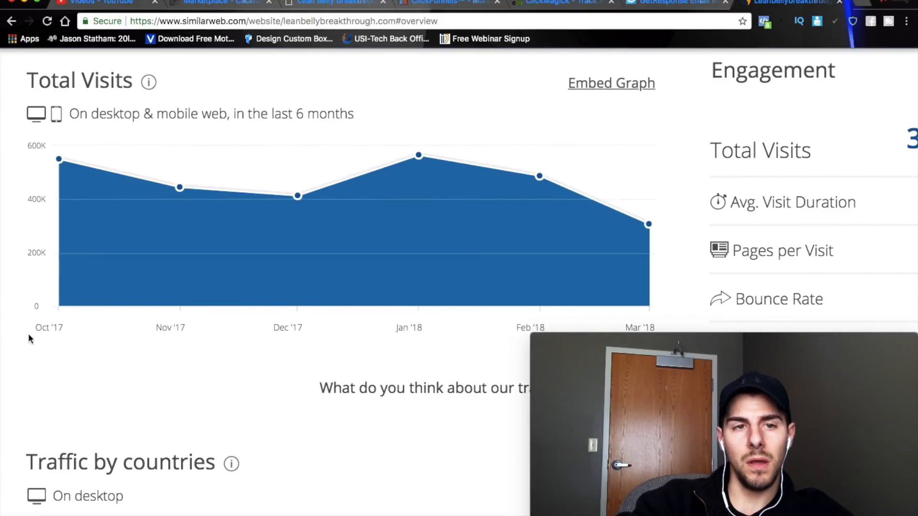
scroll("down", 3)
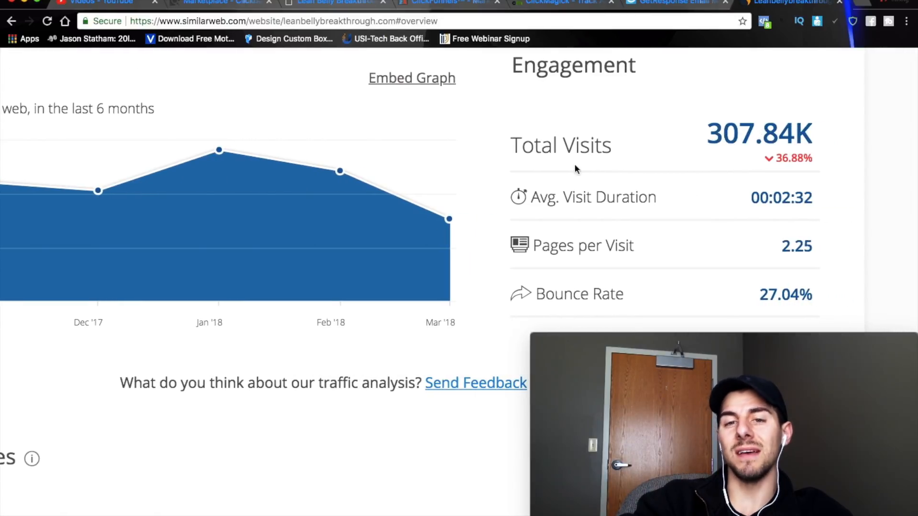
scroll("down", 3)
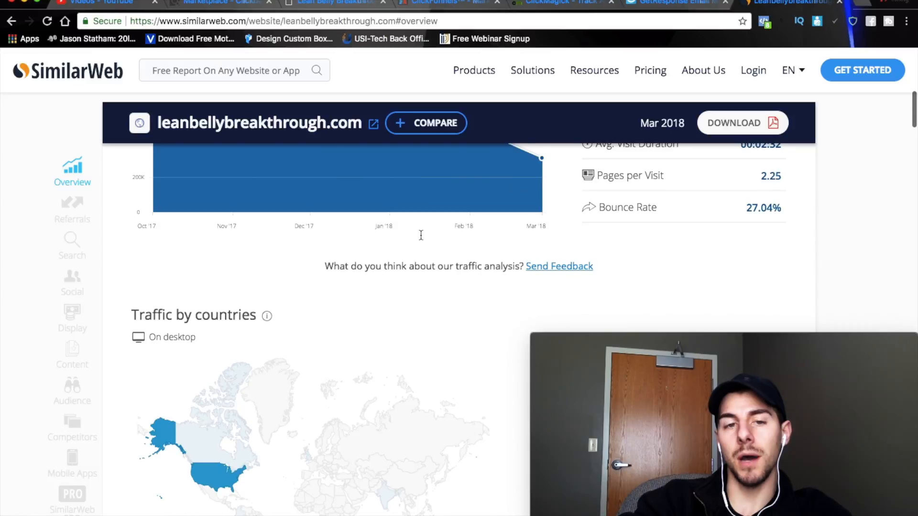
scroll("down", 3)
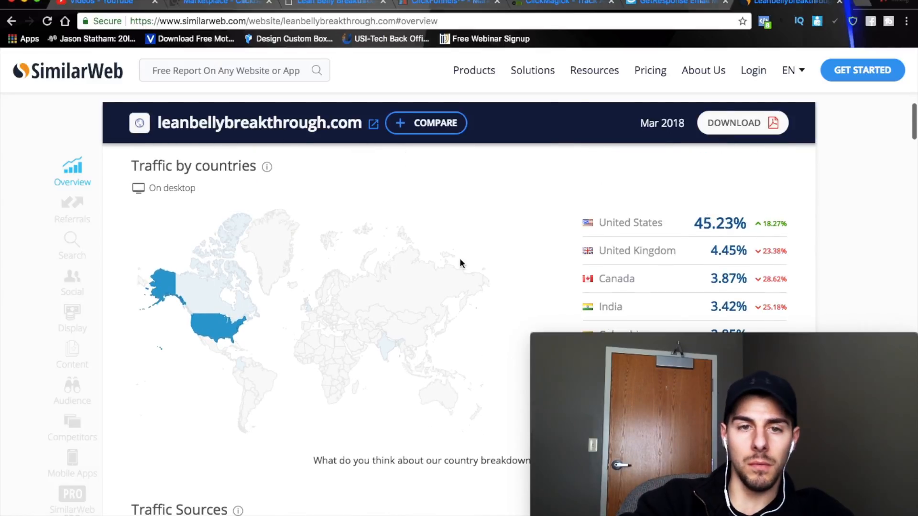
scroll("down", 3)
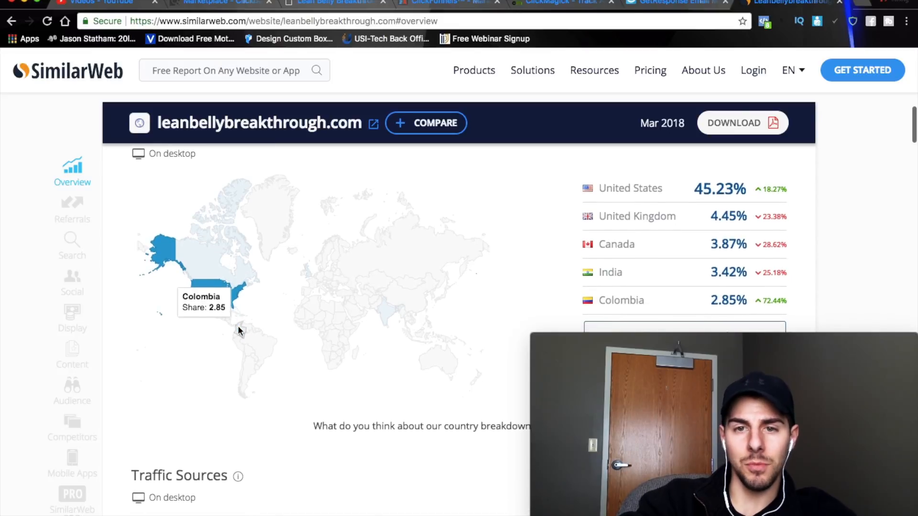
scroll("down", 3)
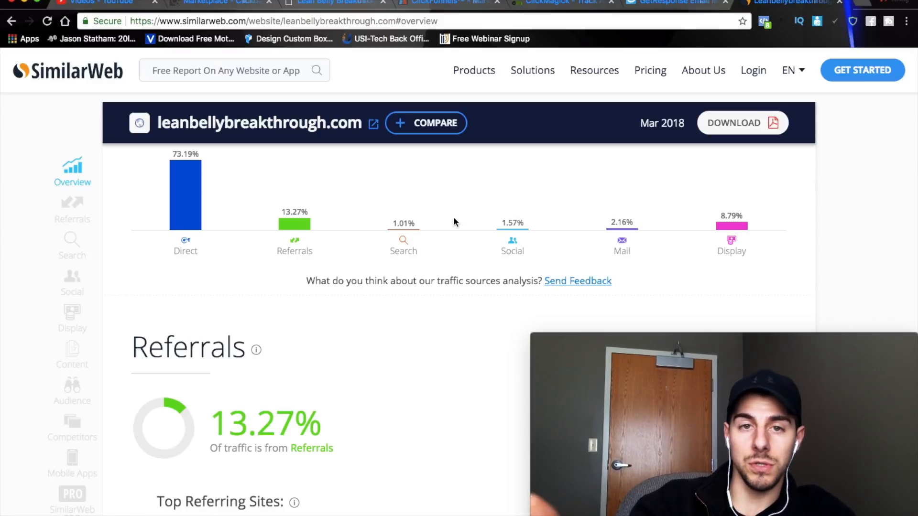
mouse_move(508, 265)
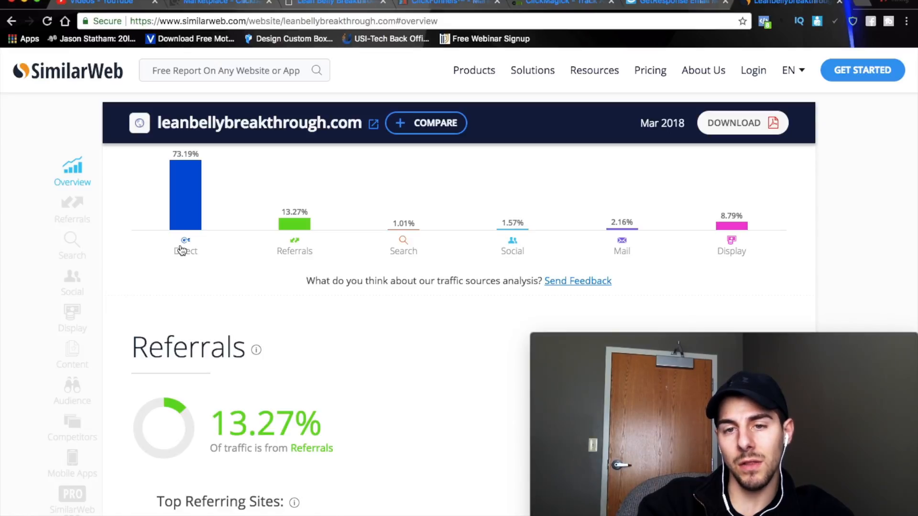
mouse_move(197, 233)
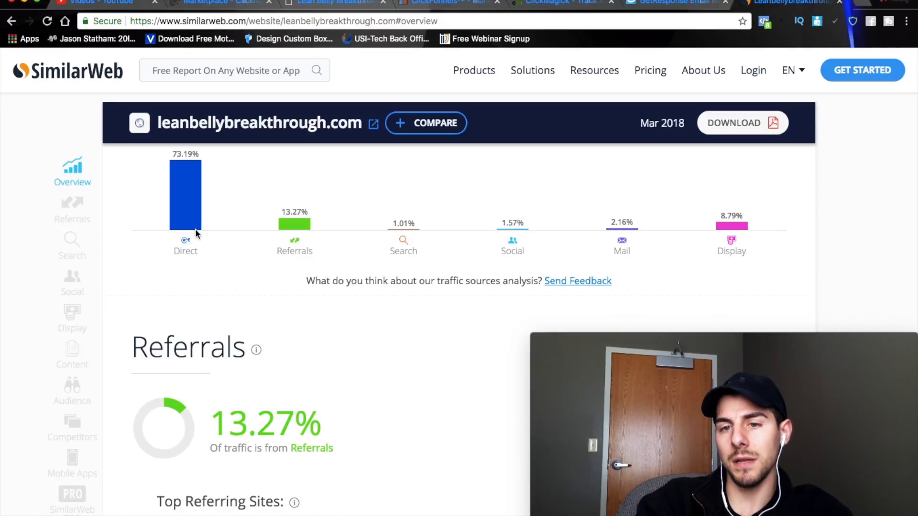
- From the referral traffic details, open the report for top referring site getfitfeelyounger.com
left_click(73, 205)
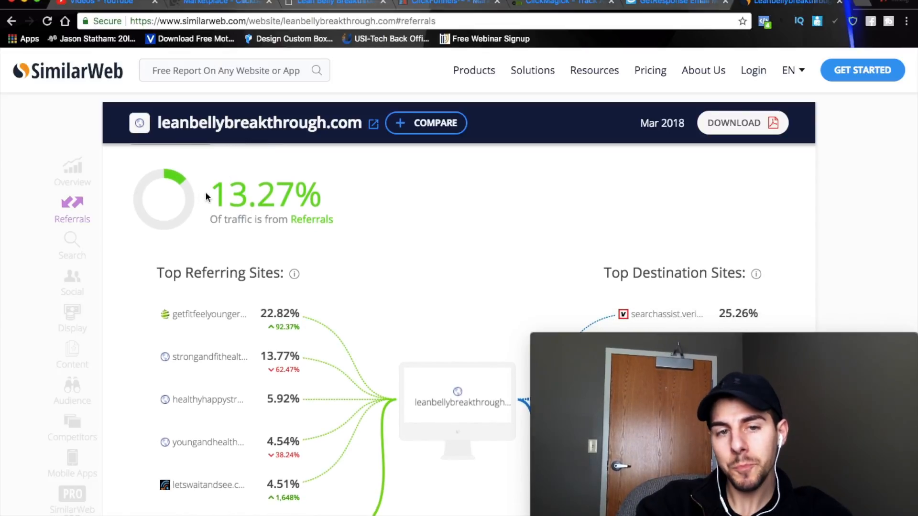
scroll("down", 3)
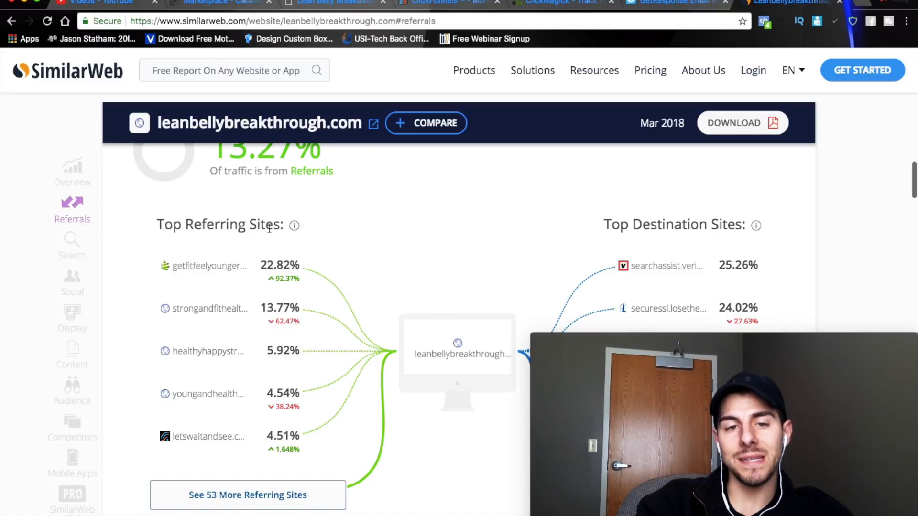
mouse_move(332, 265)
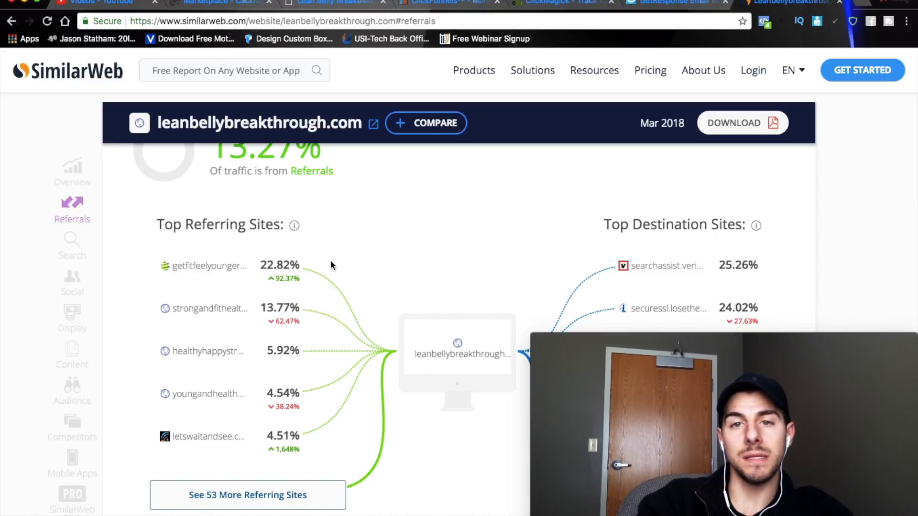
scroll("down", 3)
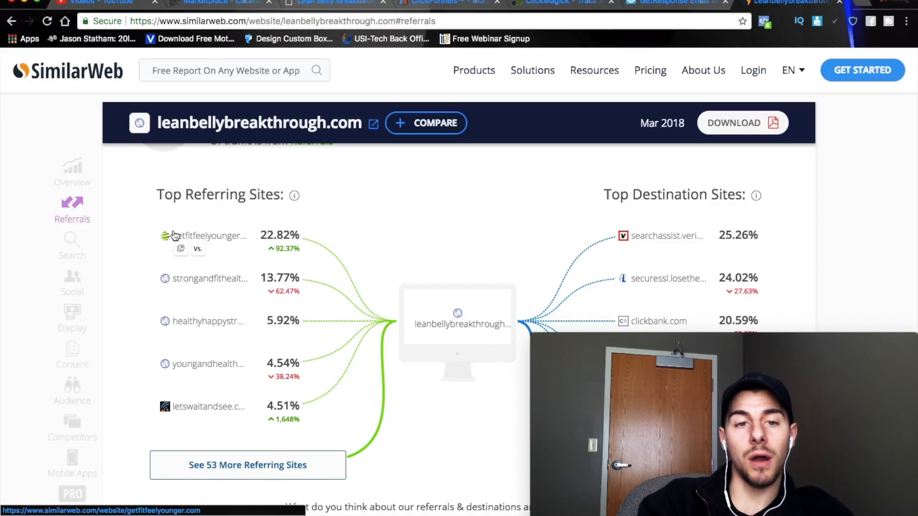
mouse_move(183, 237)
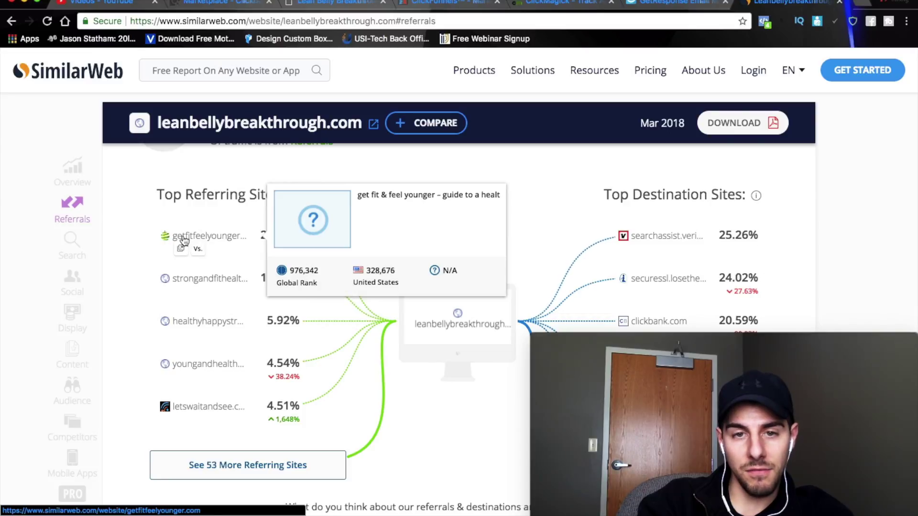
left_click(209, 236)
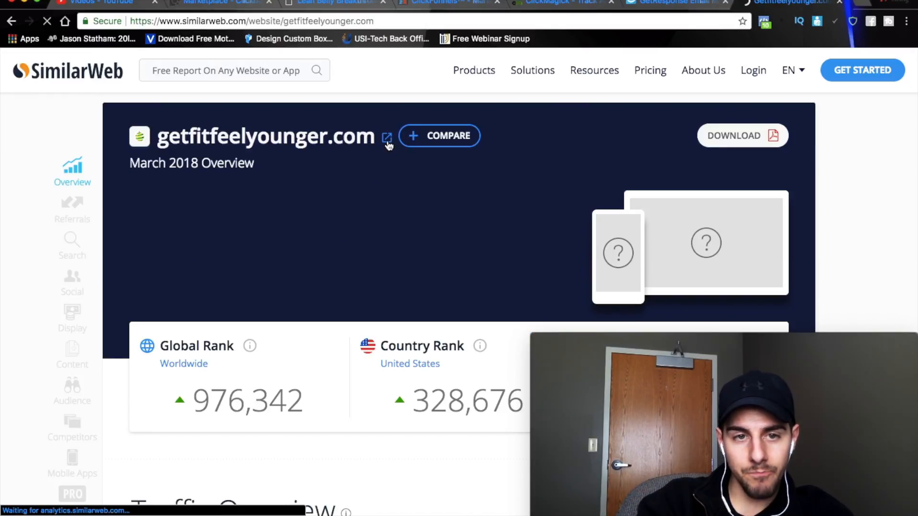
- Visit getfitfeelyounger.com itself and scroll through its blog posts for women over 40
left_click(387, 137)
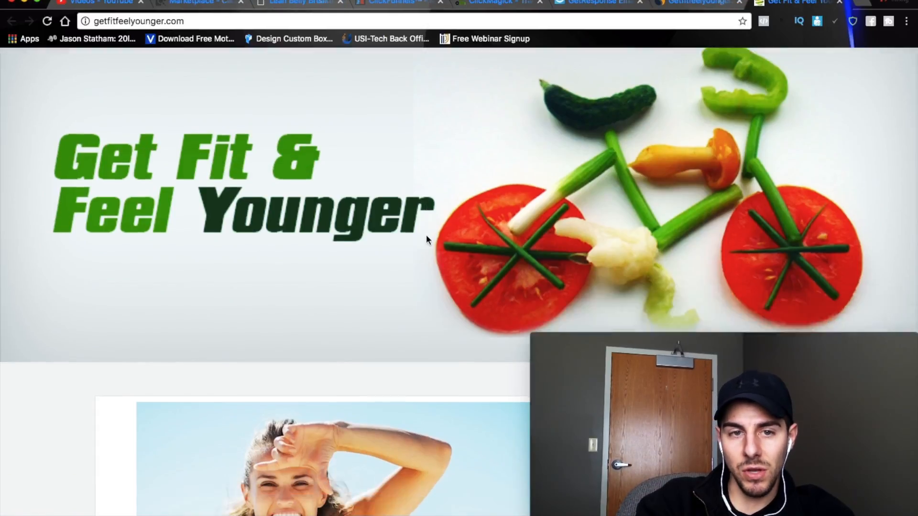
scroll("down", 3)
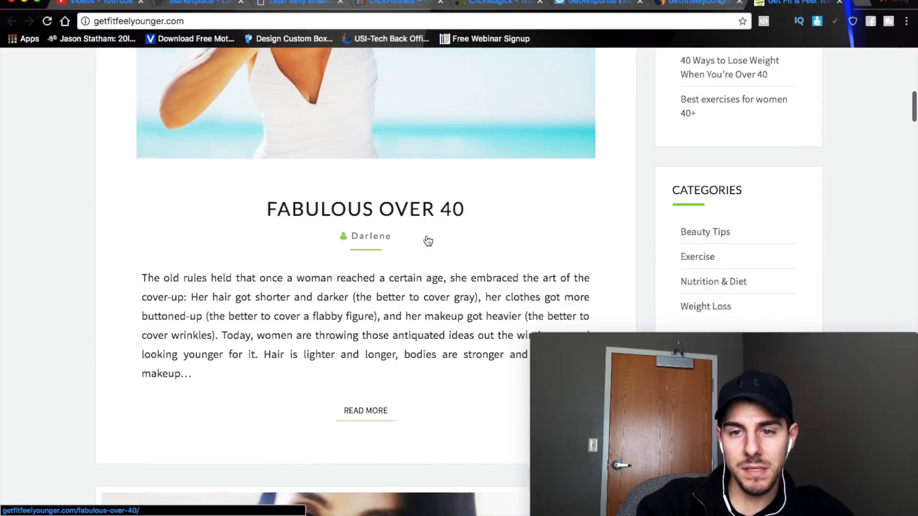
scroll("down", 3)
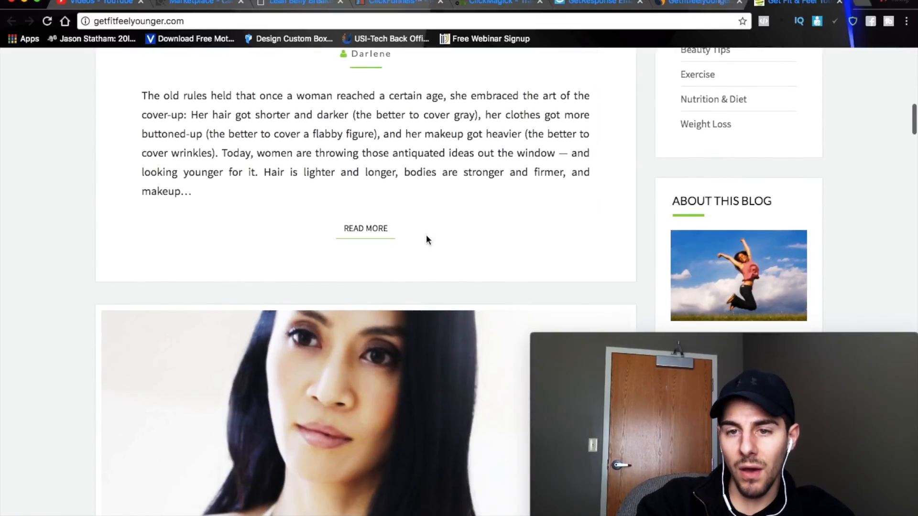
scroll("down", 3)
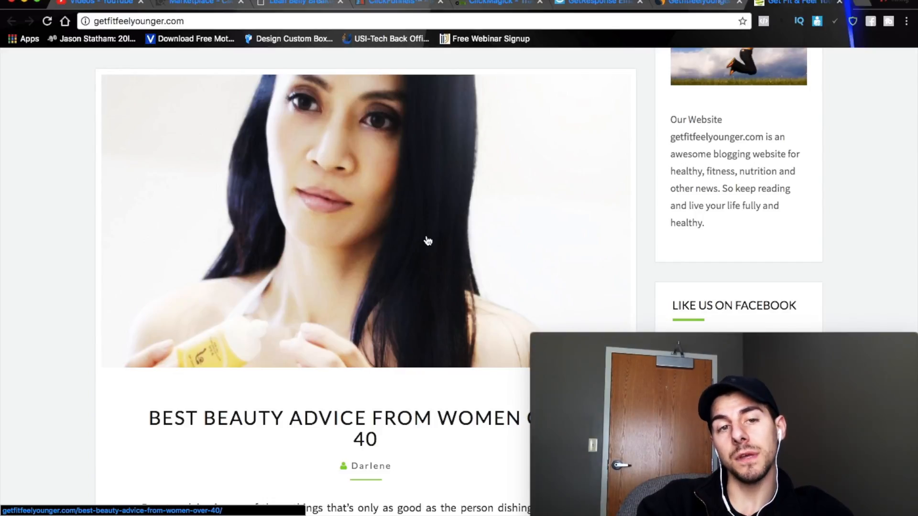
scroll("down", 3)
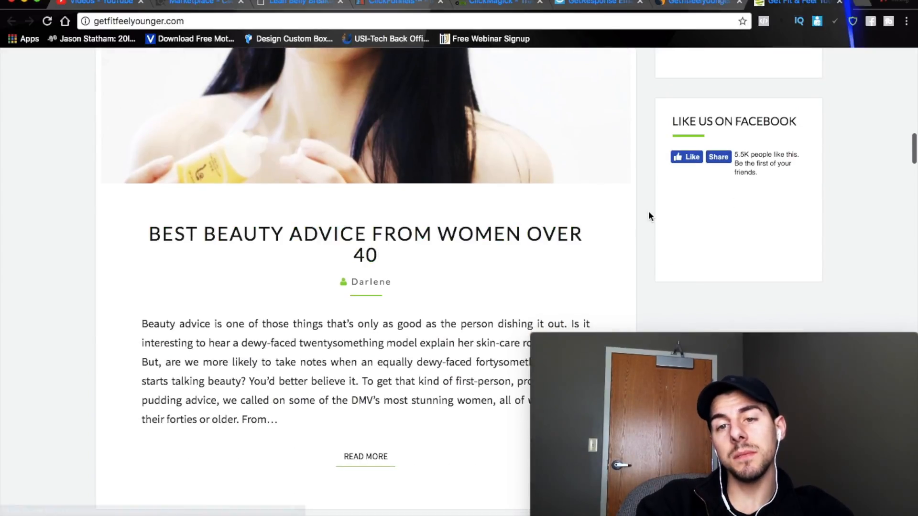
scroll("up", 3)
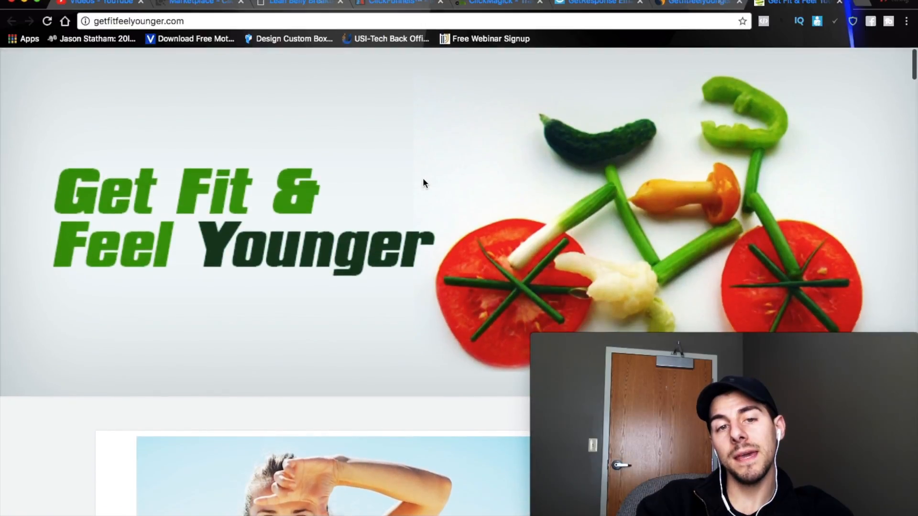
scroll("down", 3)
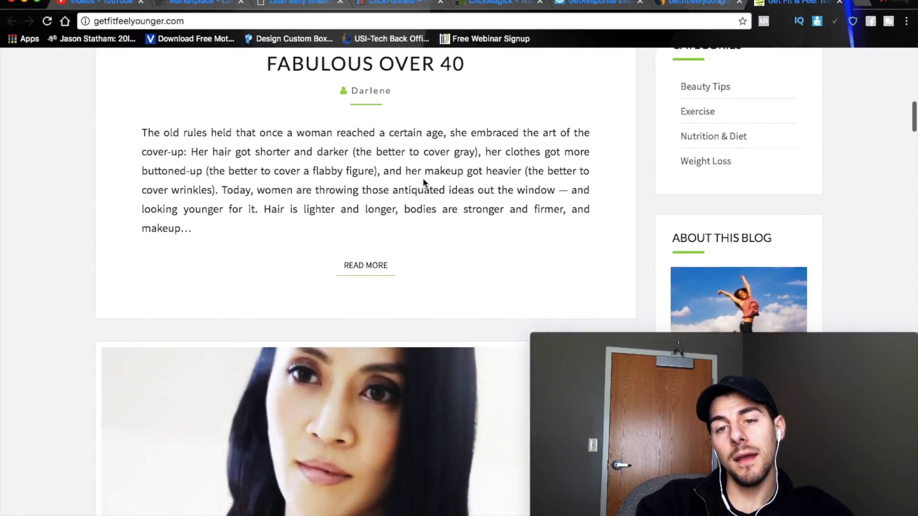
scroll("down", 3)
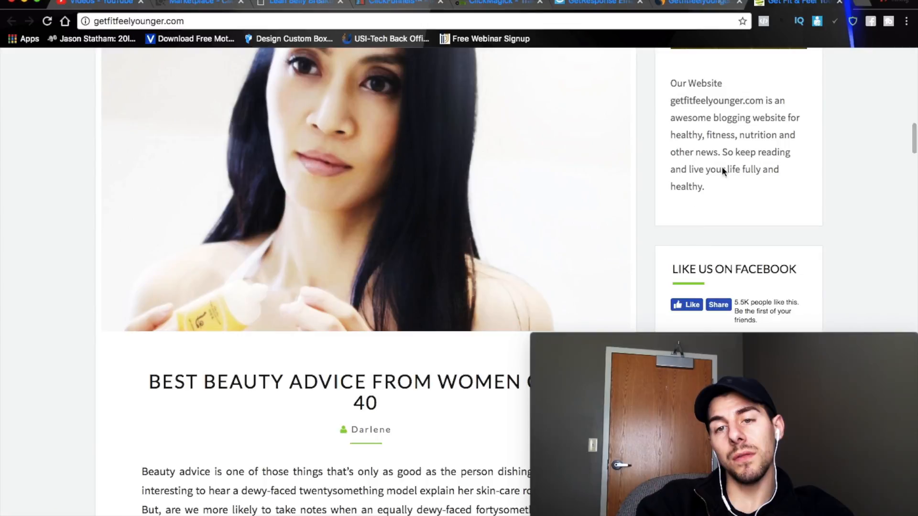
scroll("down", 3)
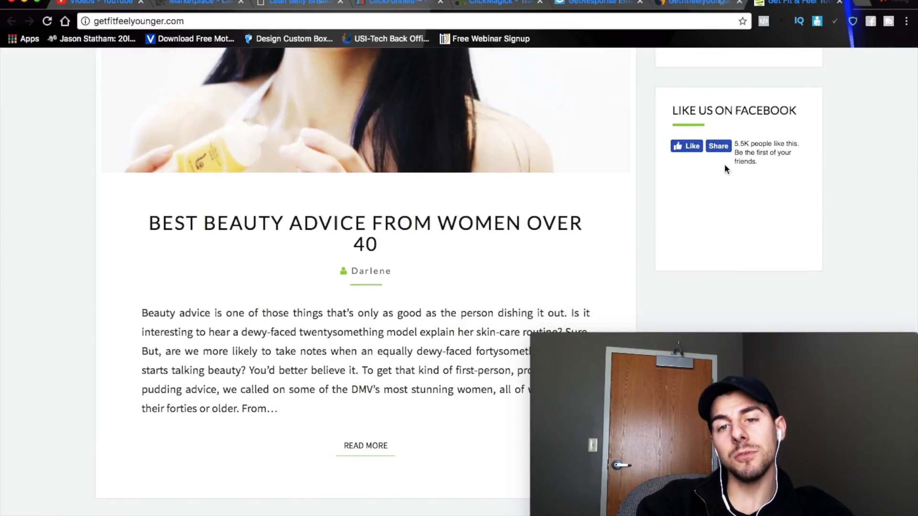
scroll("down", 3)
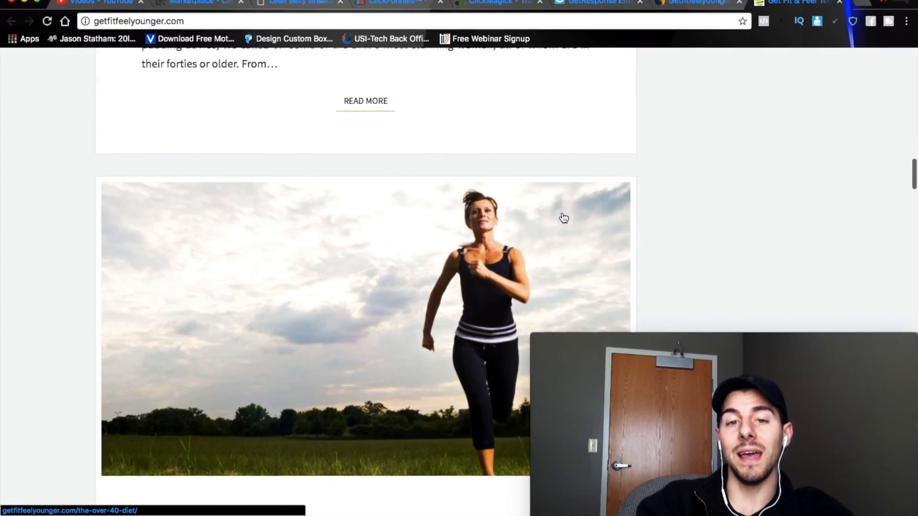
scroll("down", 3)
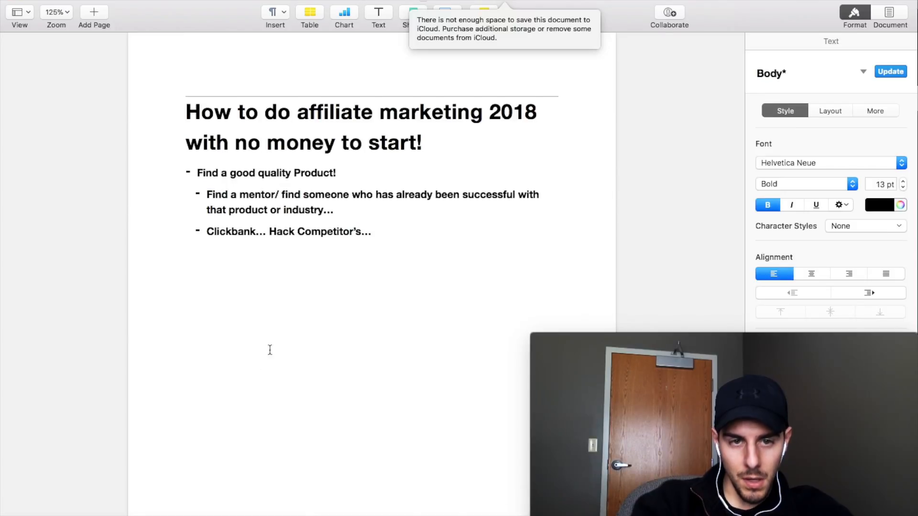
- Start a numbered list below the bullets with "1) Passionate"
type("1")
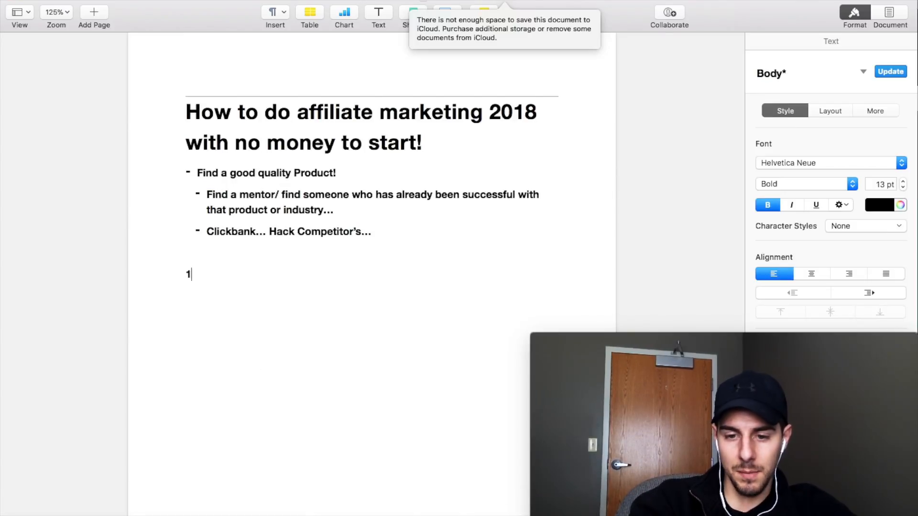
type(")")
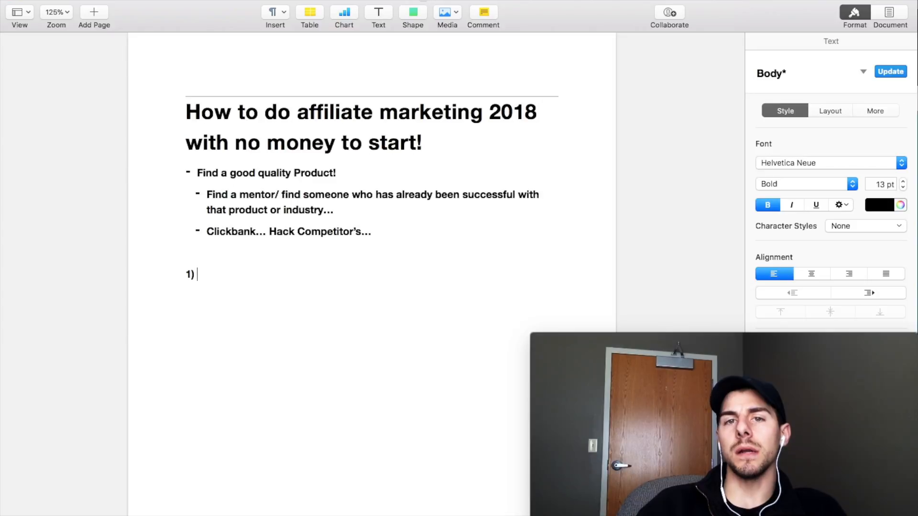
type("P")
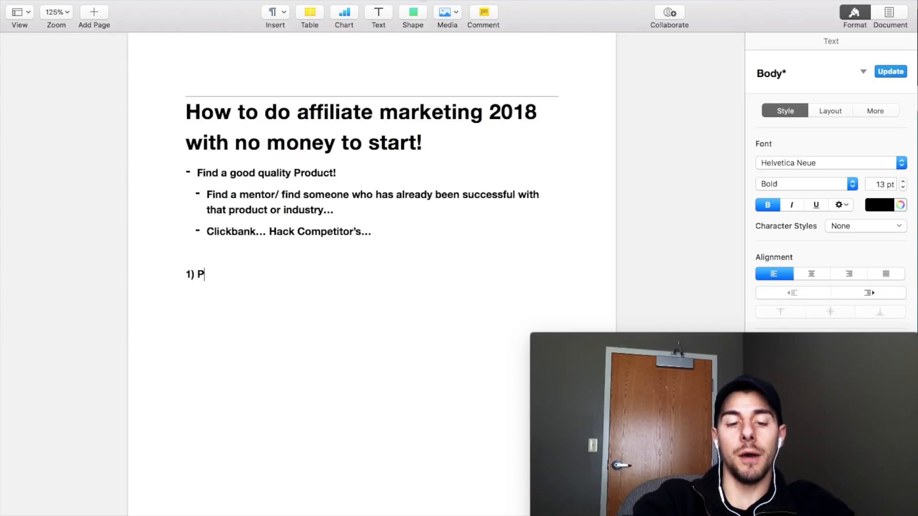
type("assionate")
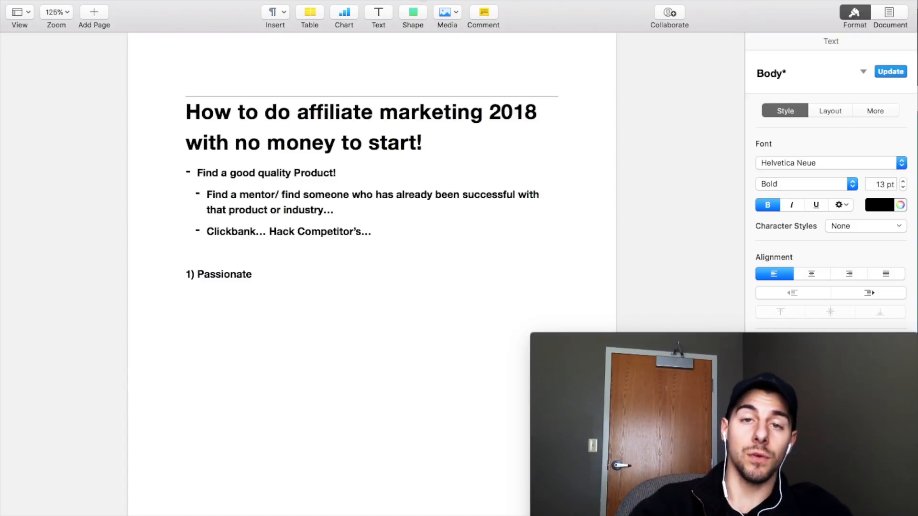
left_click(258, 275)
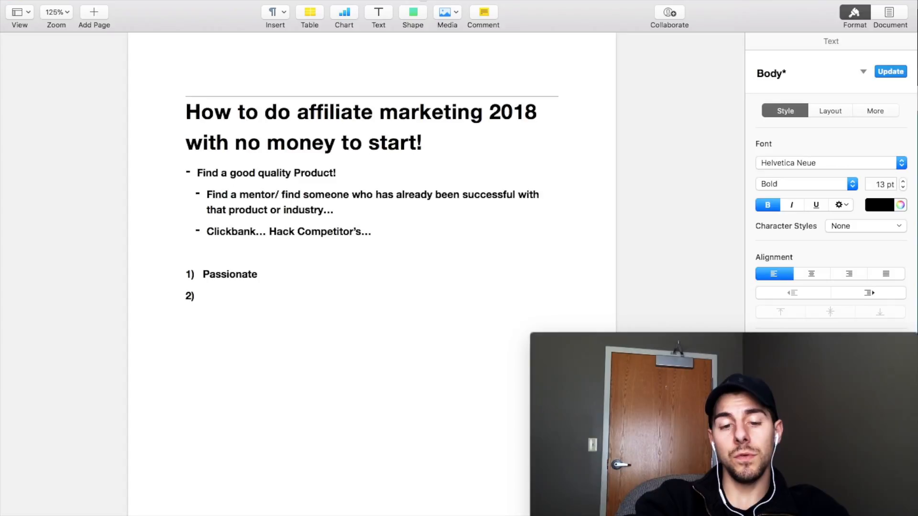
- Add "2) Believe In the product or company..." as the second criterion
type("Bel")
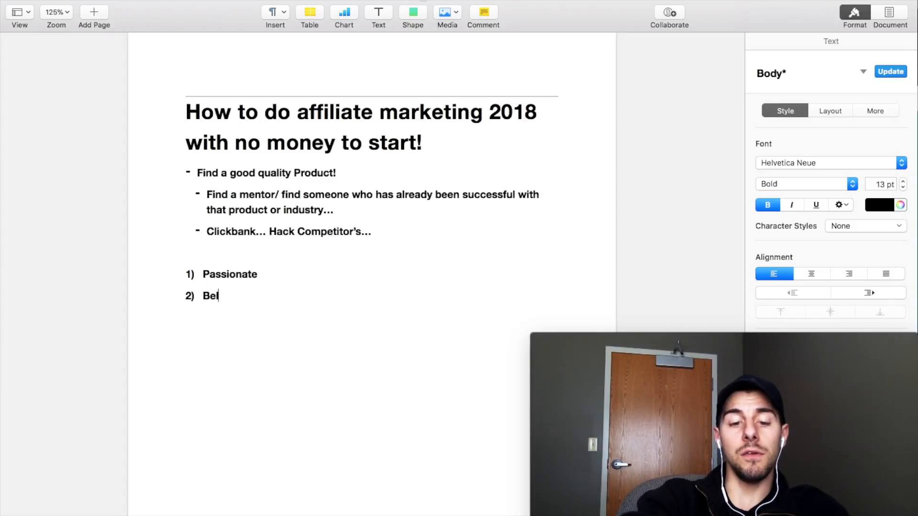
type("lieve")
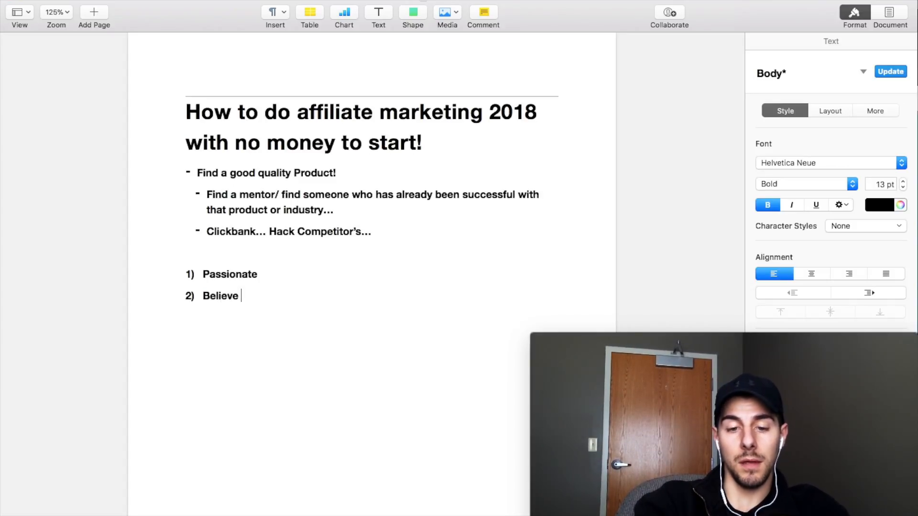
type("In the pro")
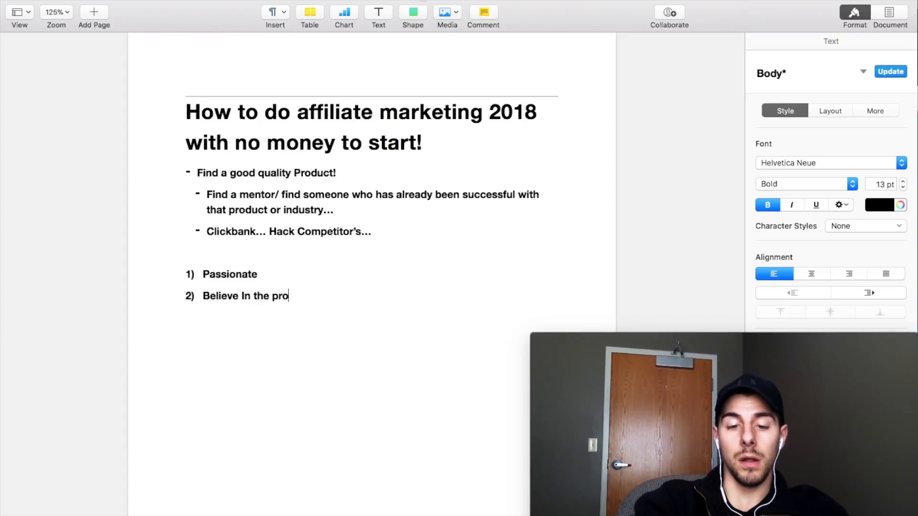
type("duct or company")
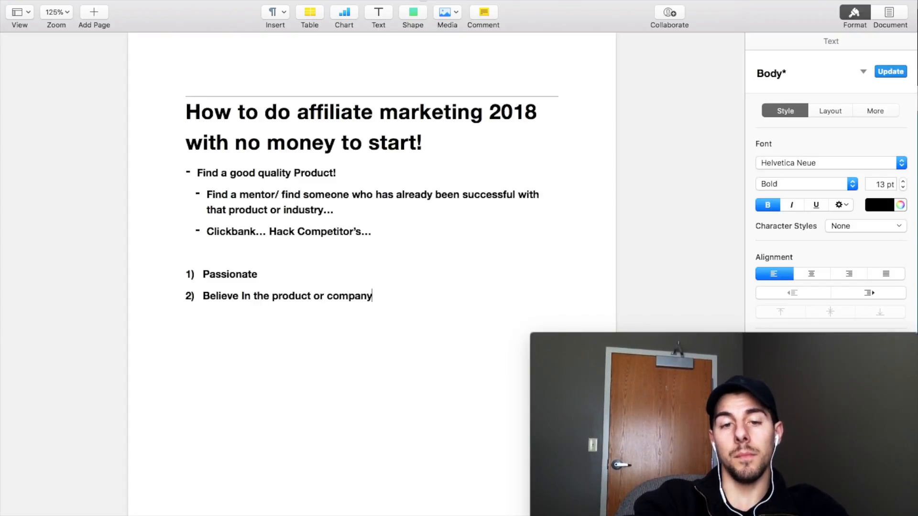
type("...")
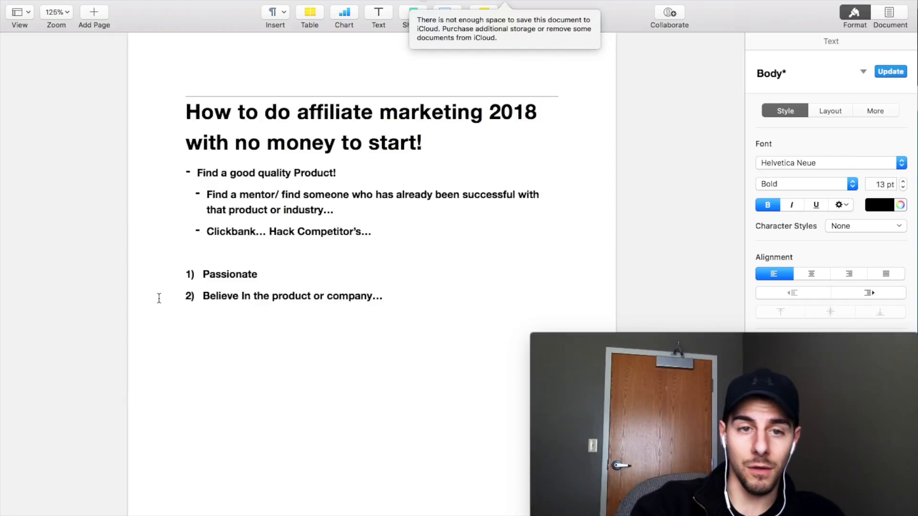
left_click_drag(257, 173, 334, 173)
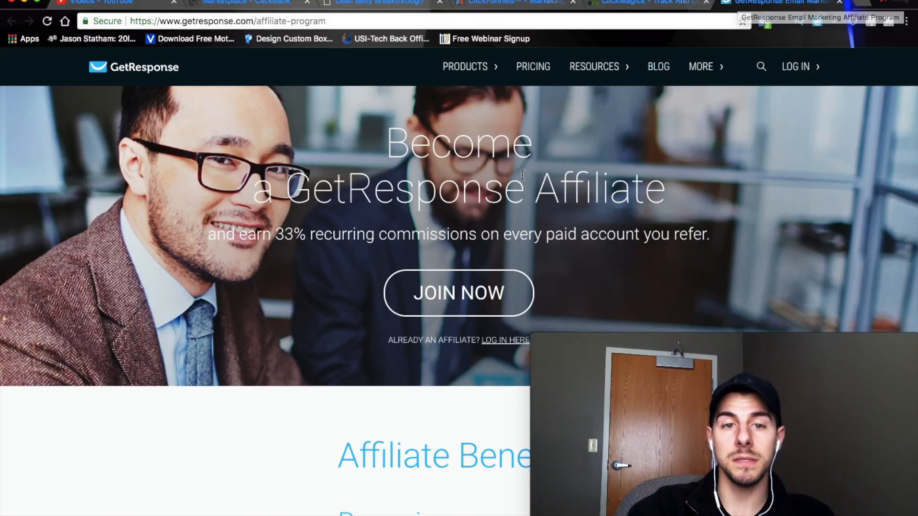
- Scroll the GetResponse affiliate page past the 33% recurring commission examples to the Join Now section
scroll("down", 3)
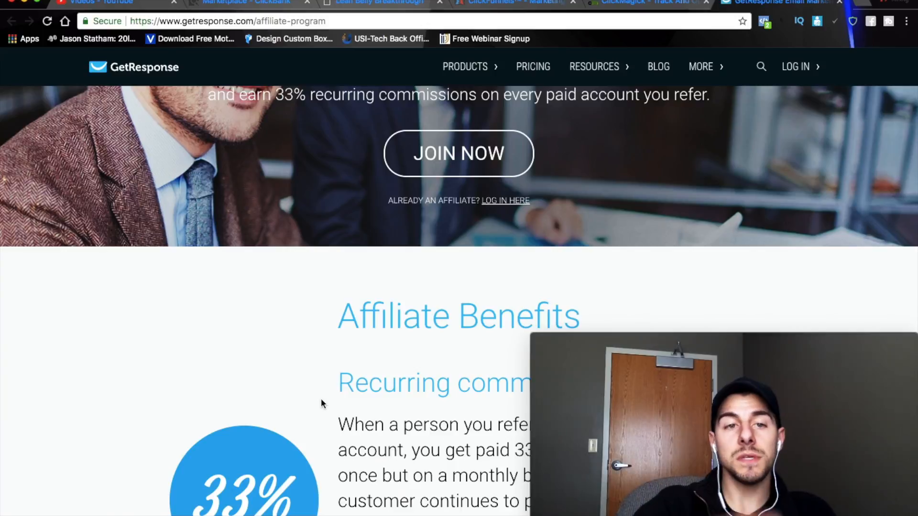
scroll("down", 3)
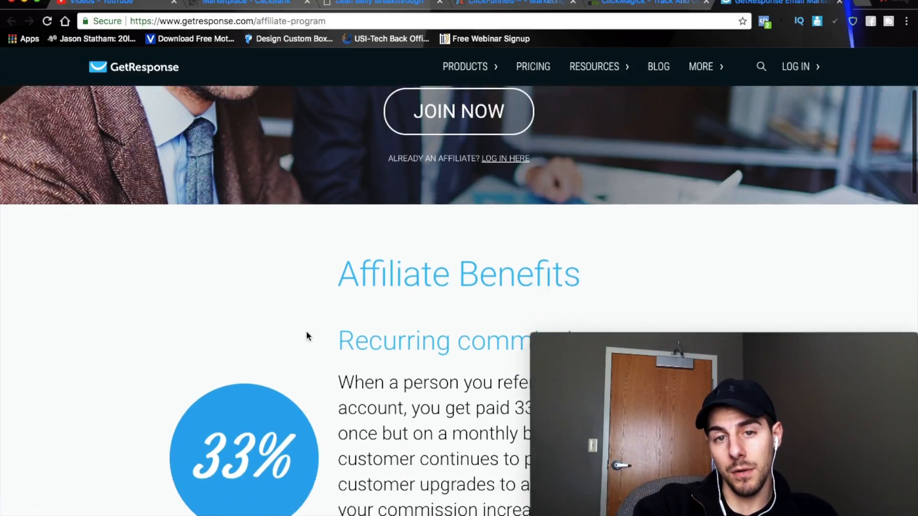
scroll("down", 3)
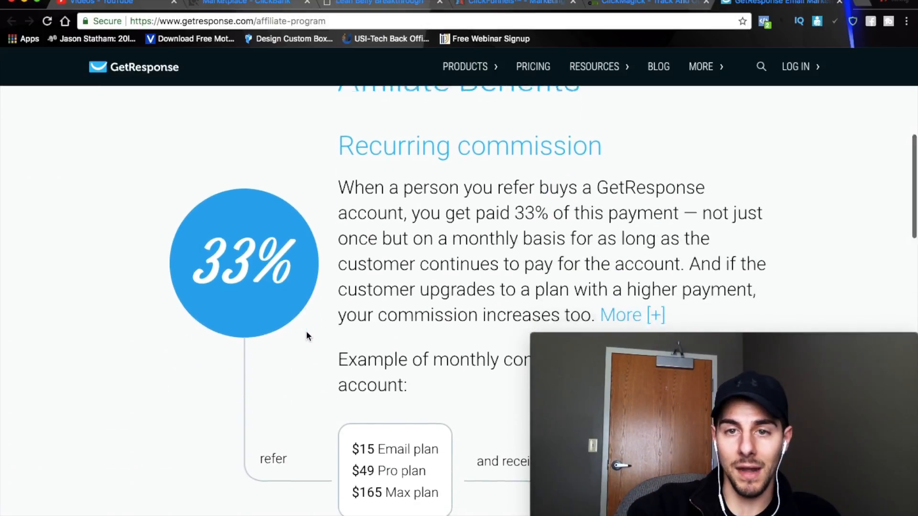
scroll("up", 3)
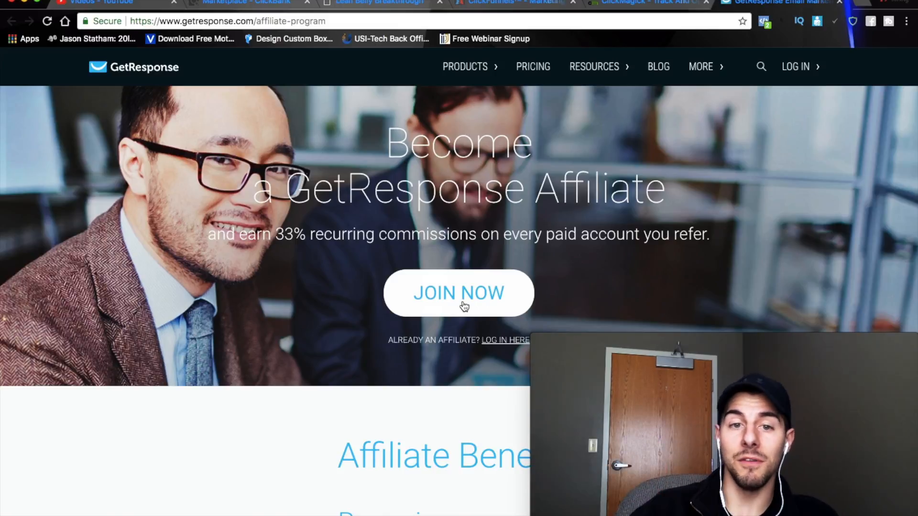
scroll("down", 3)
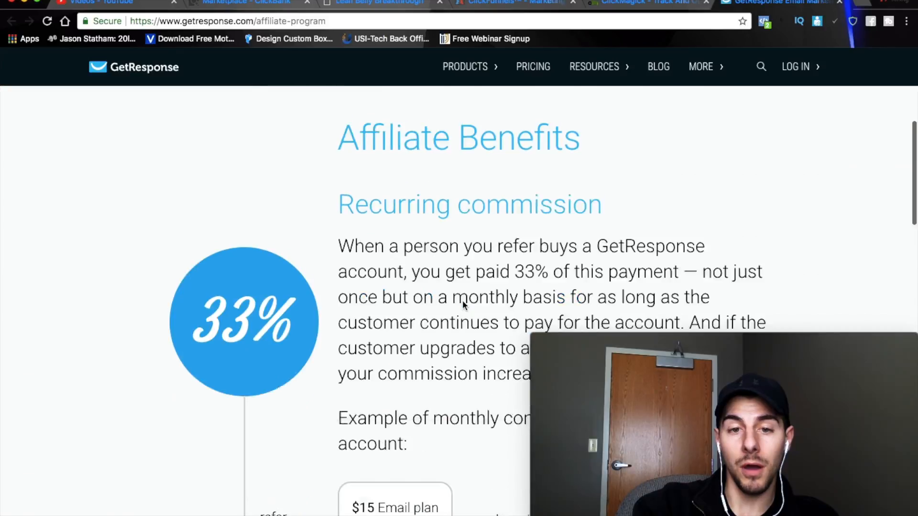
scroll("down", 3)
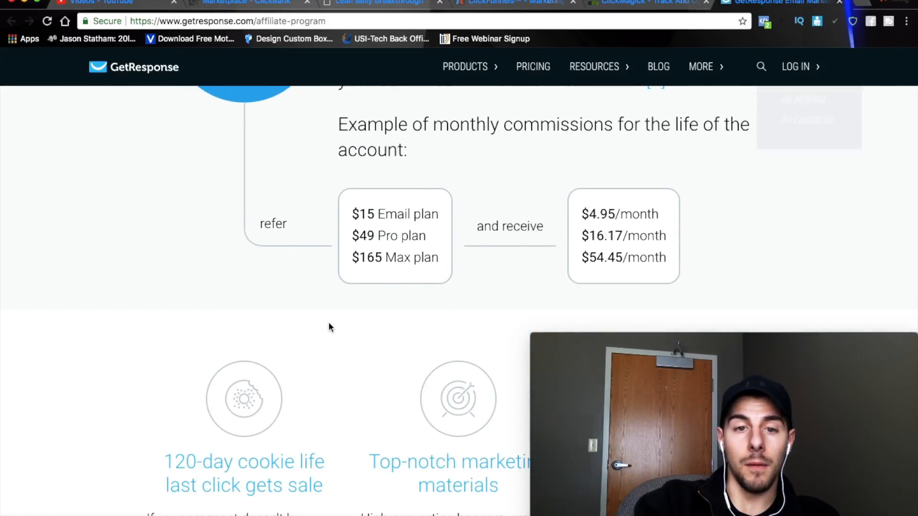
scroll("down", 3)
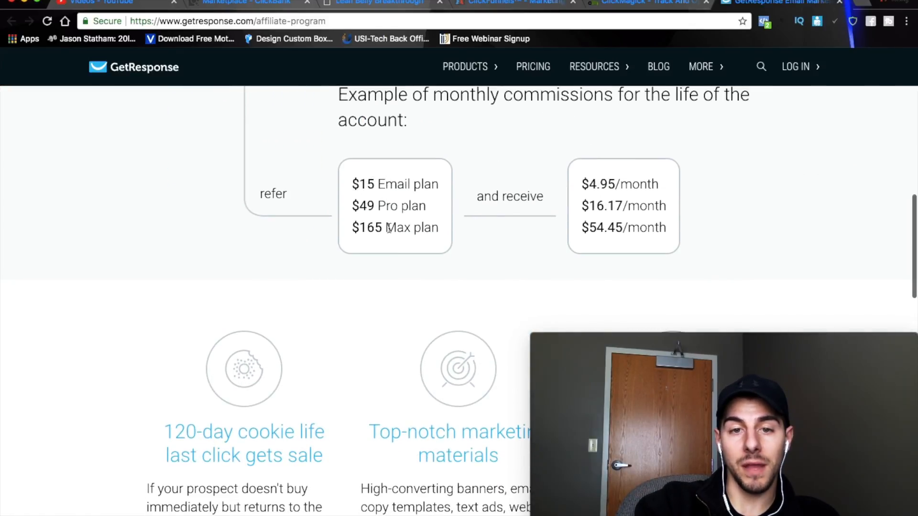
scroll("down", 3)
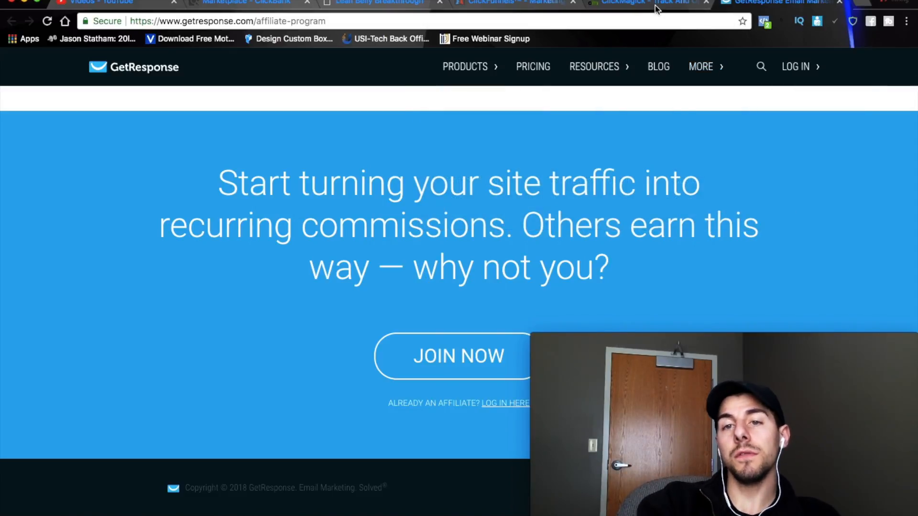
mouse_move(655, 7)
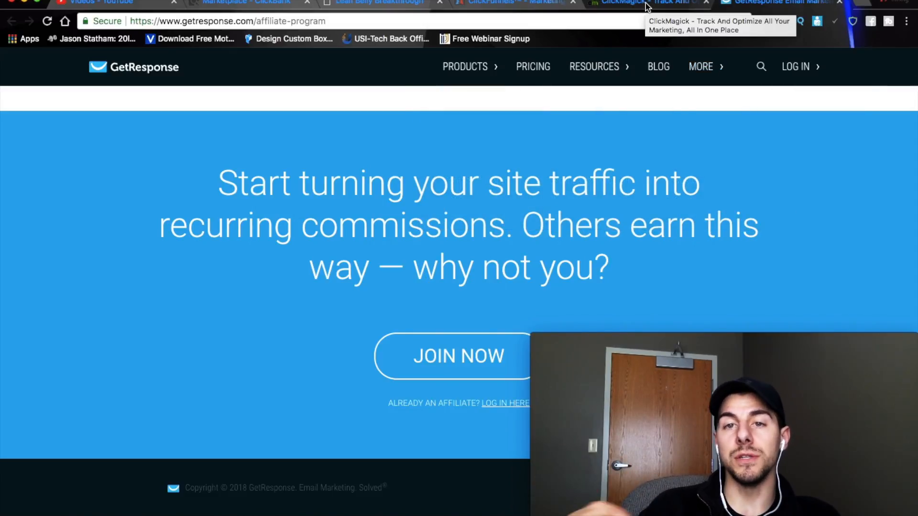
- Switch to the ClickMagick site and scroll to its footer links
left_click(639, 3)
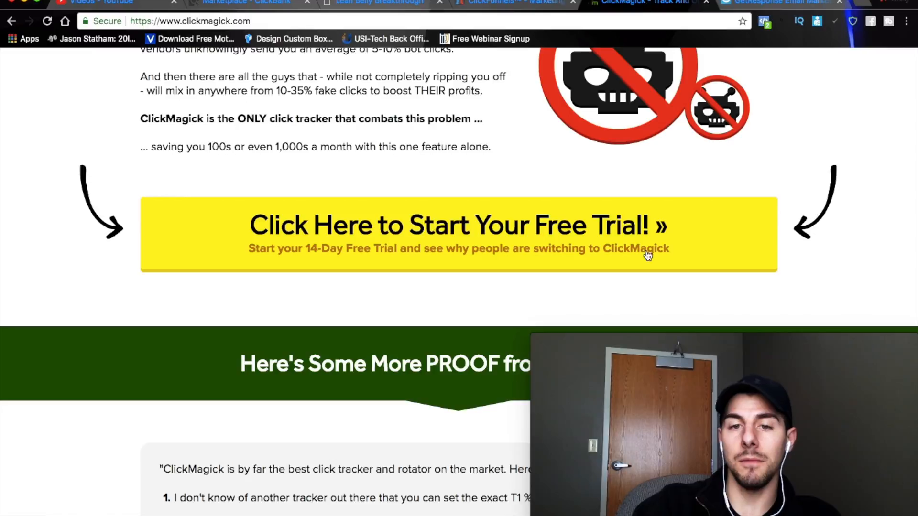
scroll("down", 3)
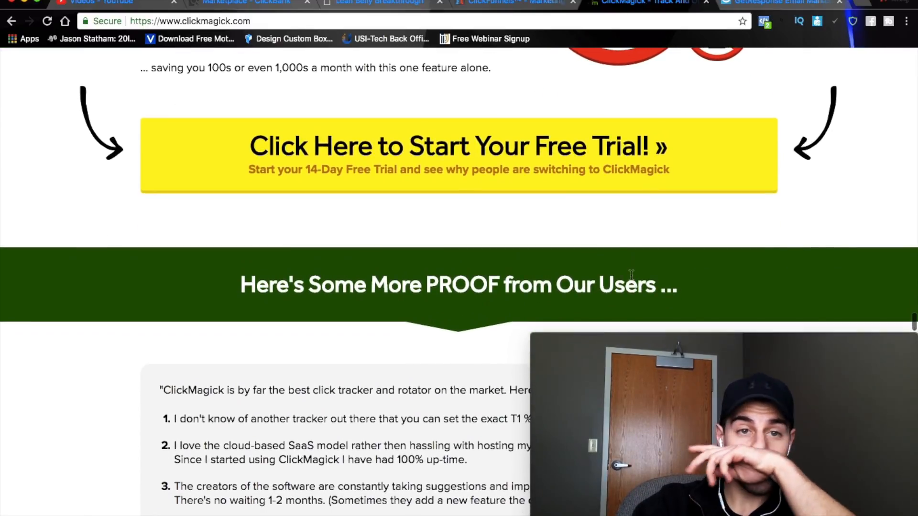
scroll("down", 3)
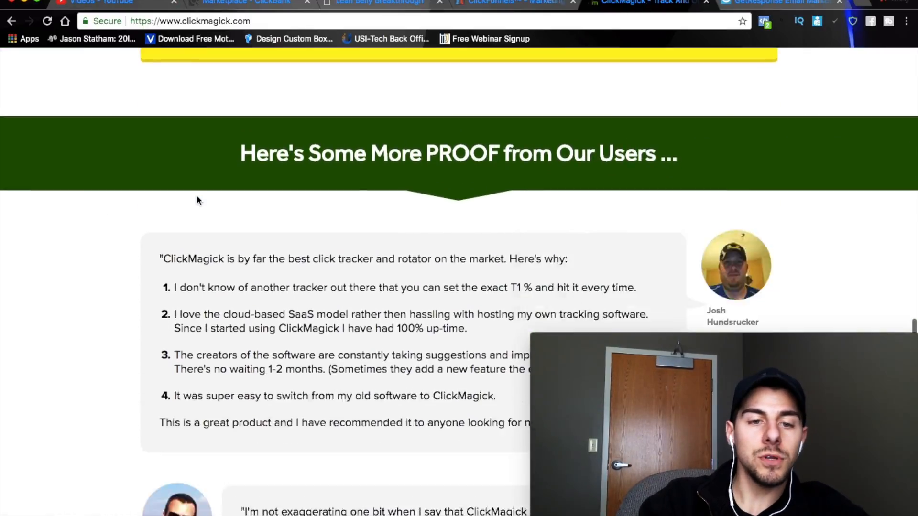
scroll("down", 3)
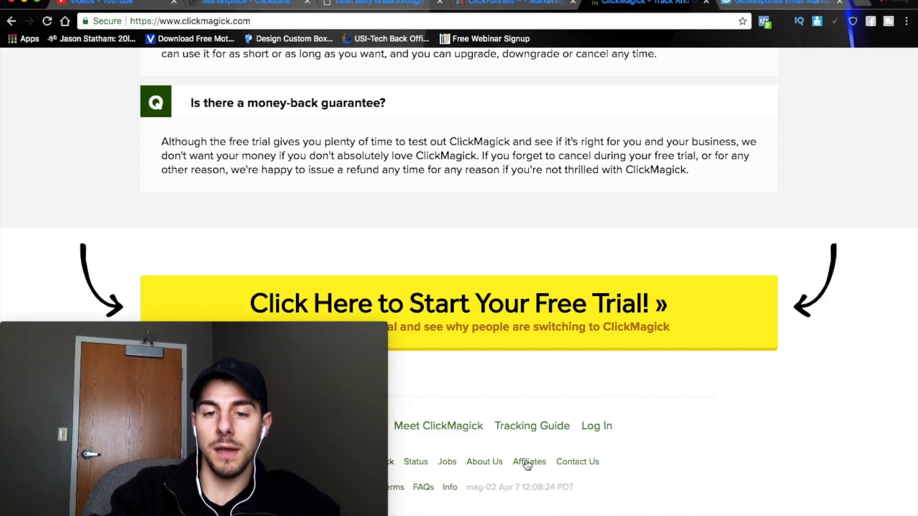
- Open ClickMagick's Affiliates page and view the 100% upfront, 35% for life commissions
left_click(530, 462)
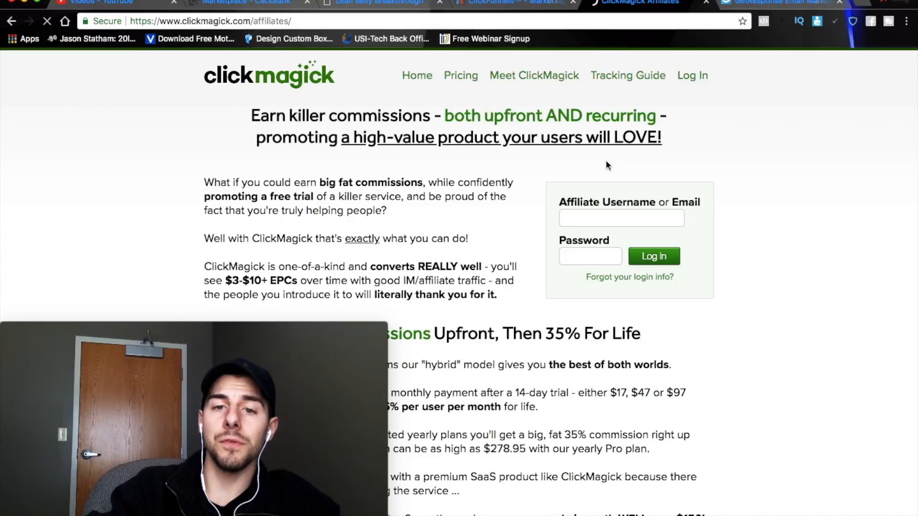
scroll("down", 3)
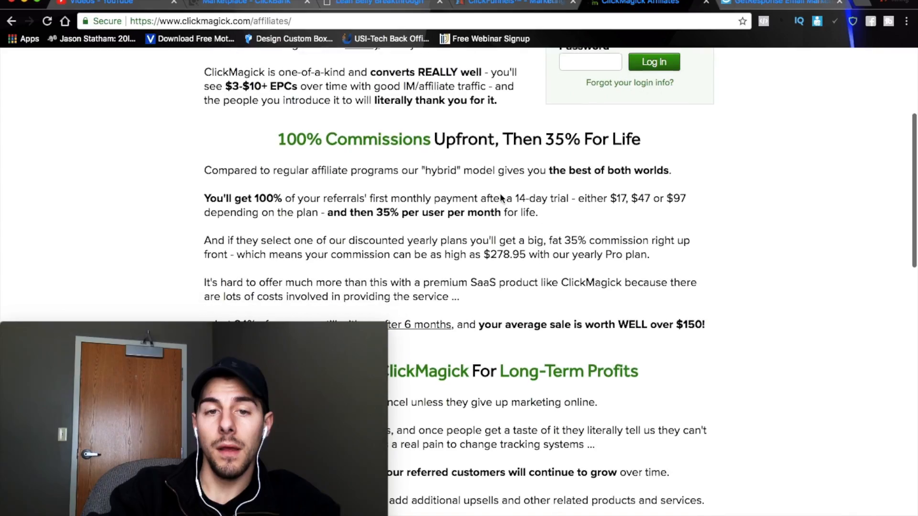
scroll("down", 3)
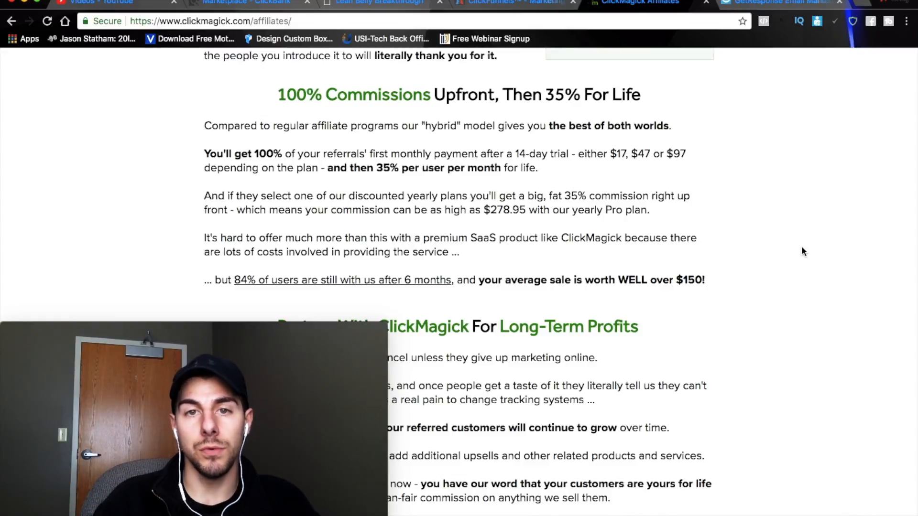
mouse_move(595, 46)
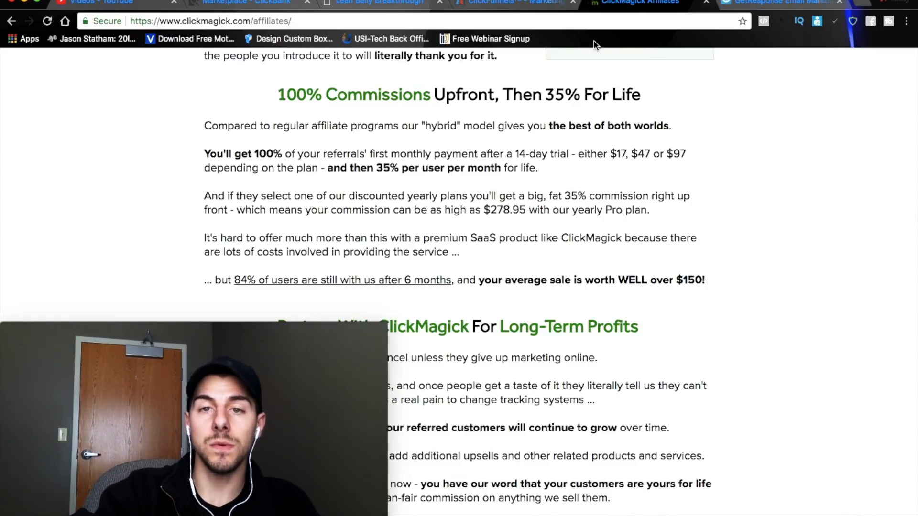
mouse_move(522, 8)
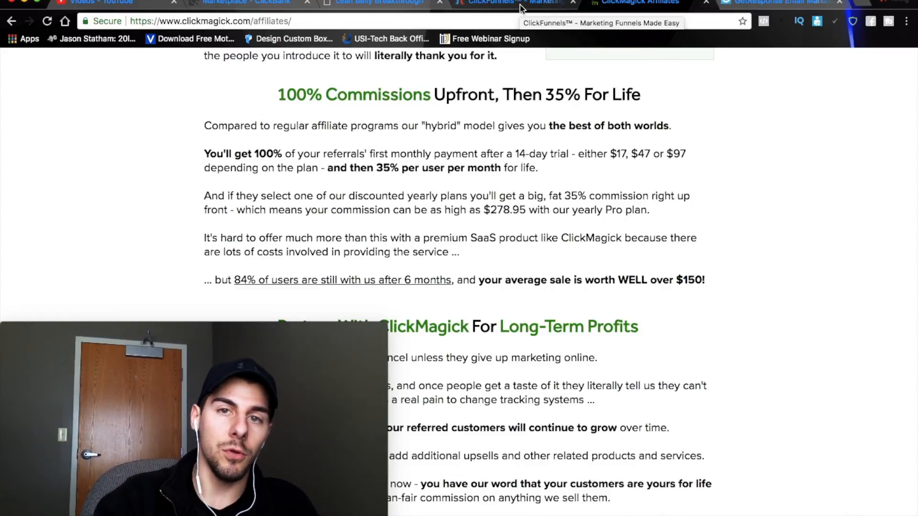
- Switch to the ClickFunnels homepage, scroll to the footer and open its Affiliates link
left_click(509, 3)
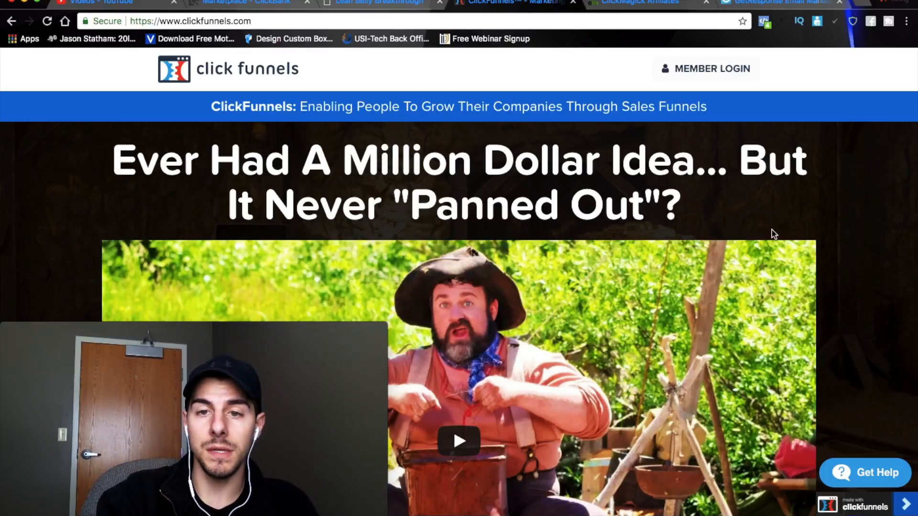
scroll("down", 3)
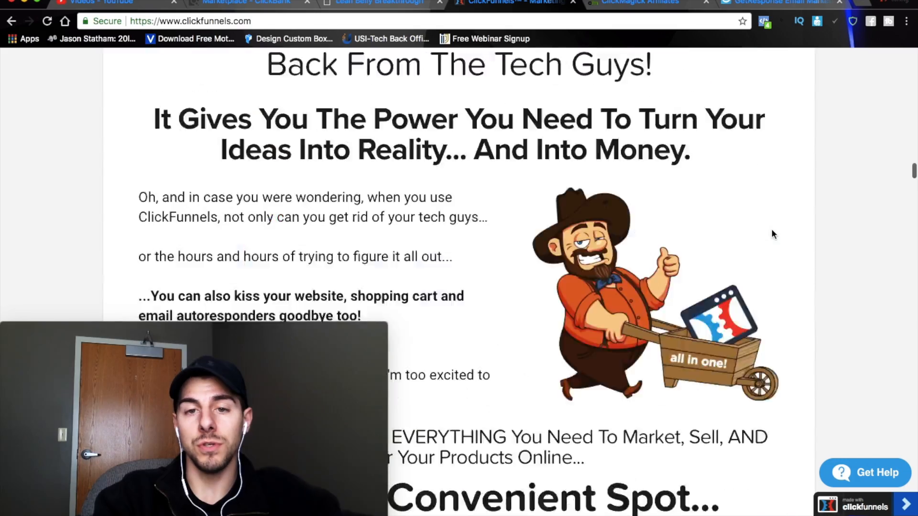
scroll("down", 3)
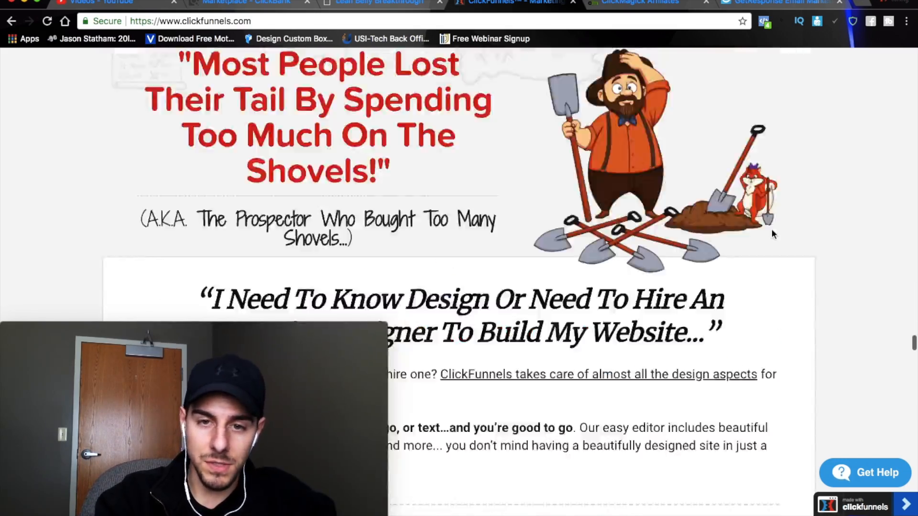
scroll("down", 3)
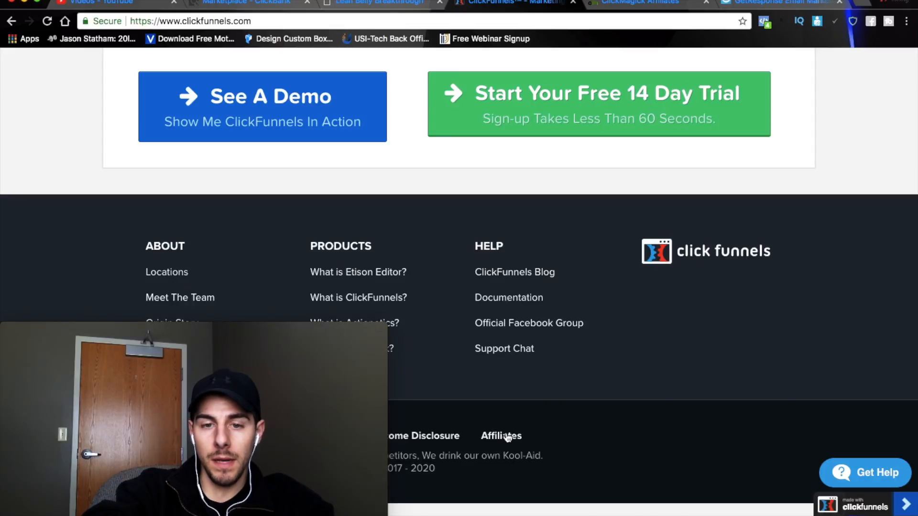
left_click(501, 436)
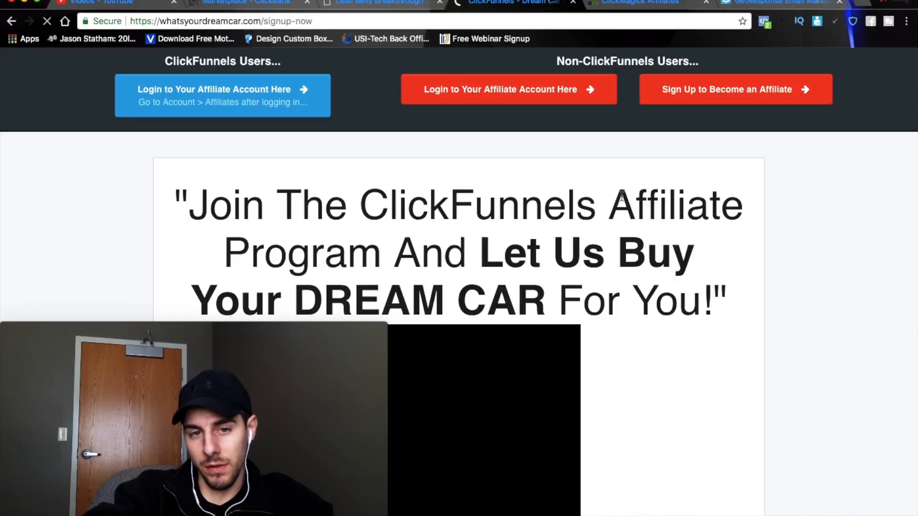
- Scroll through the ClickFunnels dream car affiliate page down to its steps for joining
scroll("down", 3)
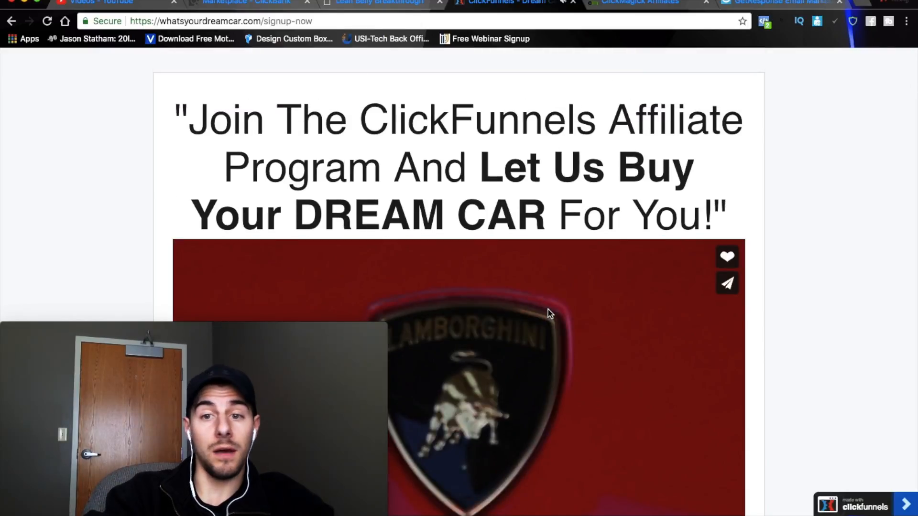
scroll("down", 3)
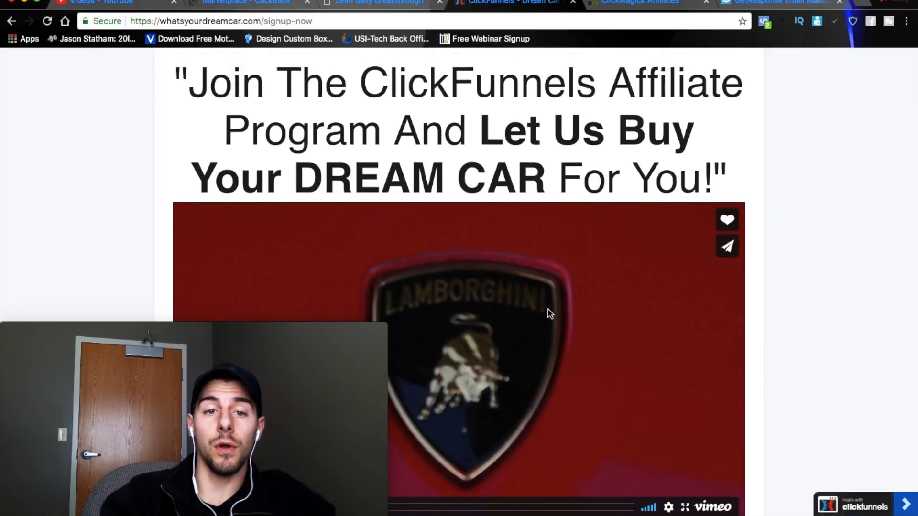
scroll("down", 3)
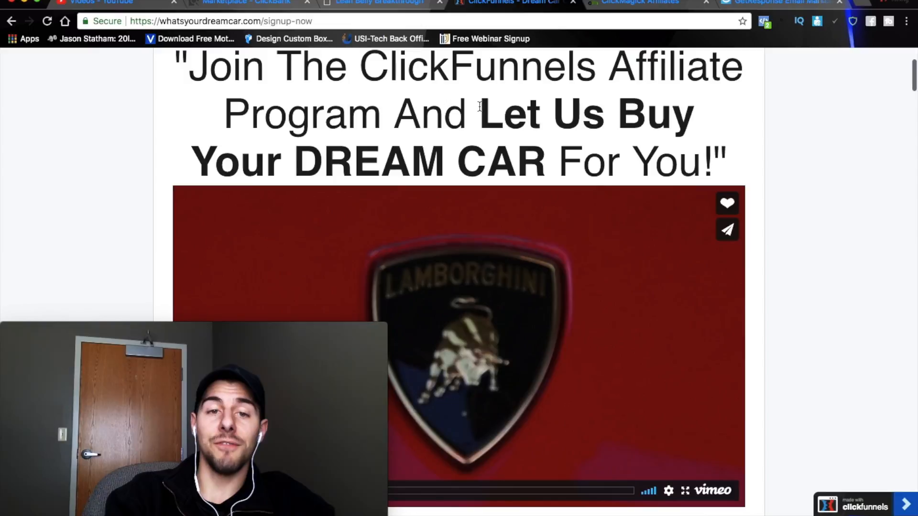
scroll("down", 3)
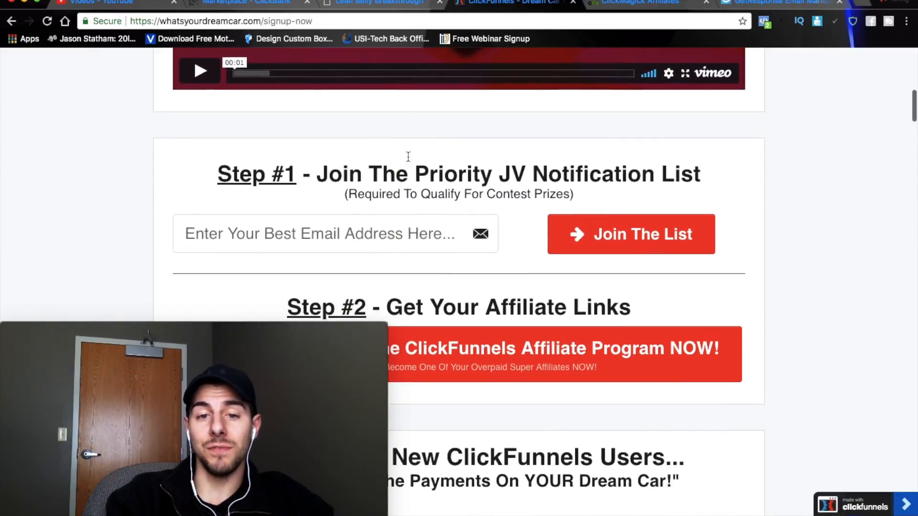
scroll("down", 3)
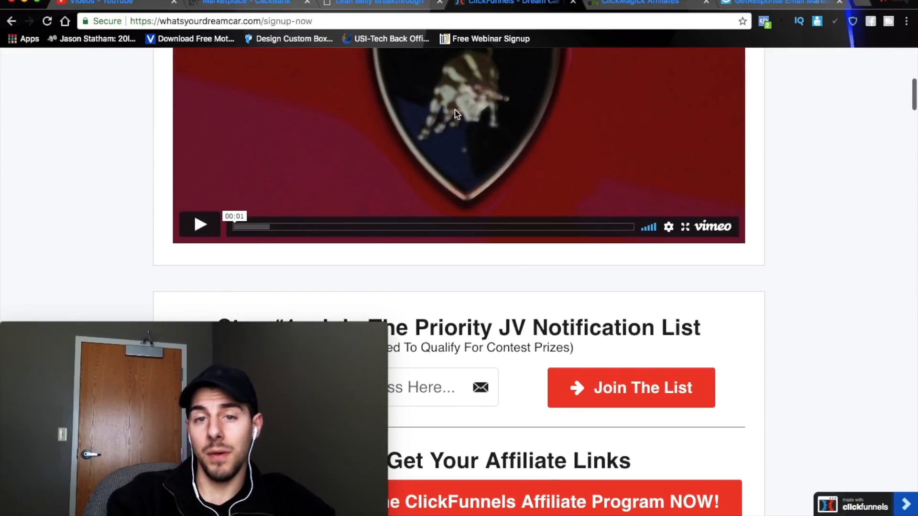
scroll("down", 3)
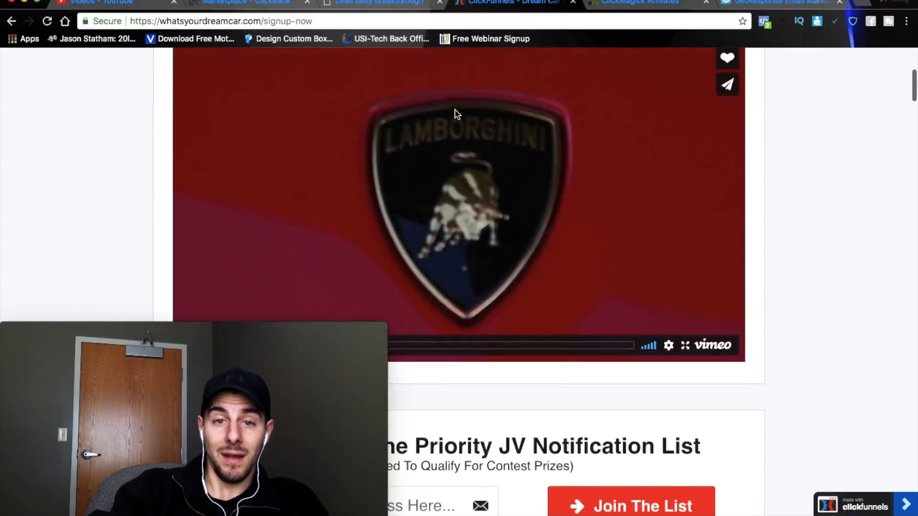
scroll("up", 3)
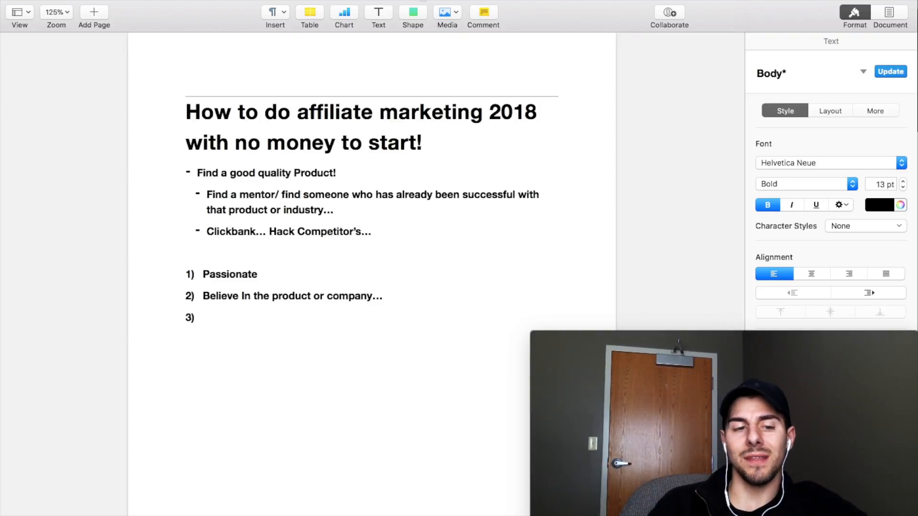
- Place the cursor after the empty '3)' item, ready for the third criterion
left_click(208, 318)
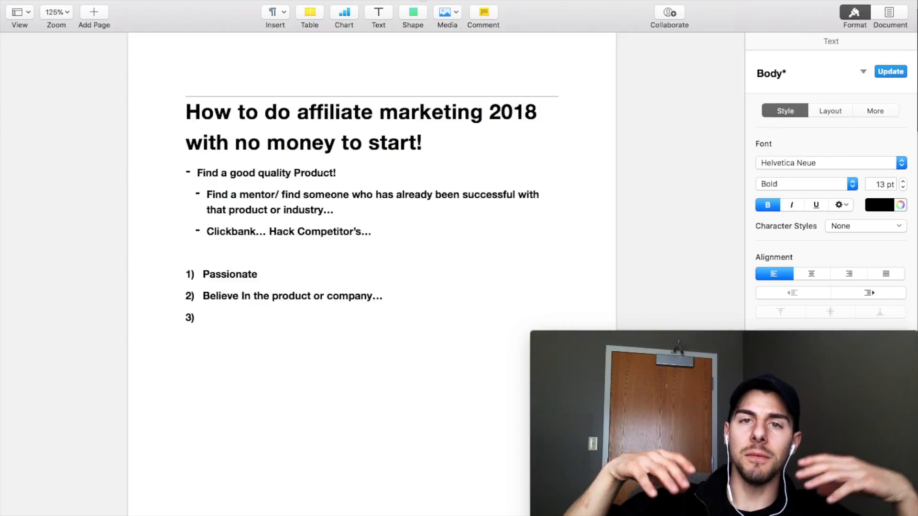
left_click(204, 317)
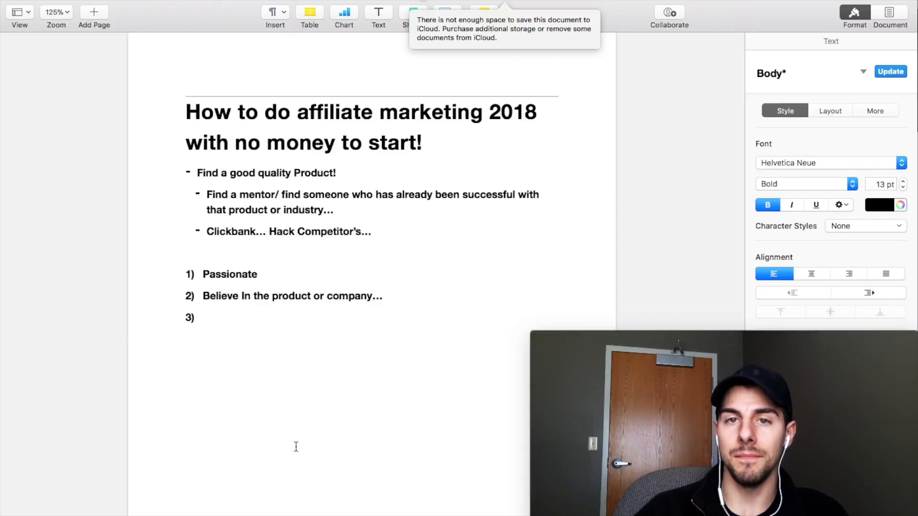
left_click(205, 318)
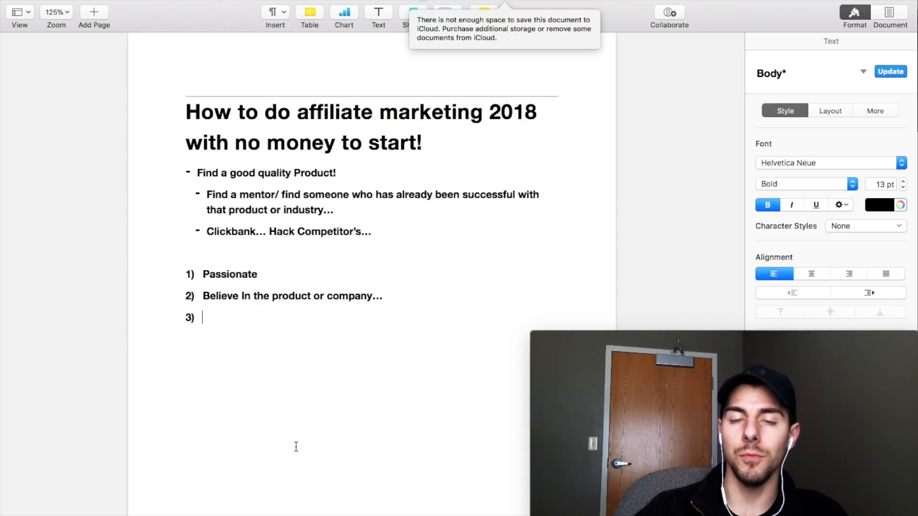